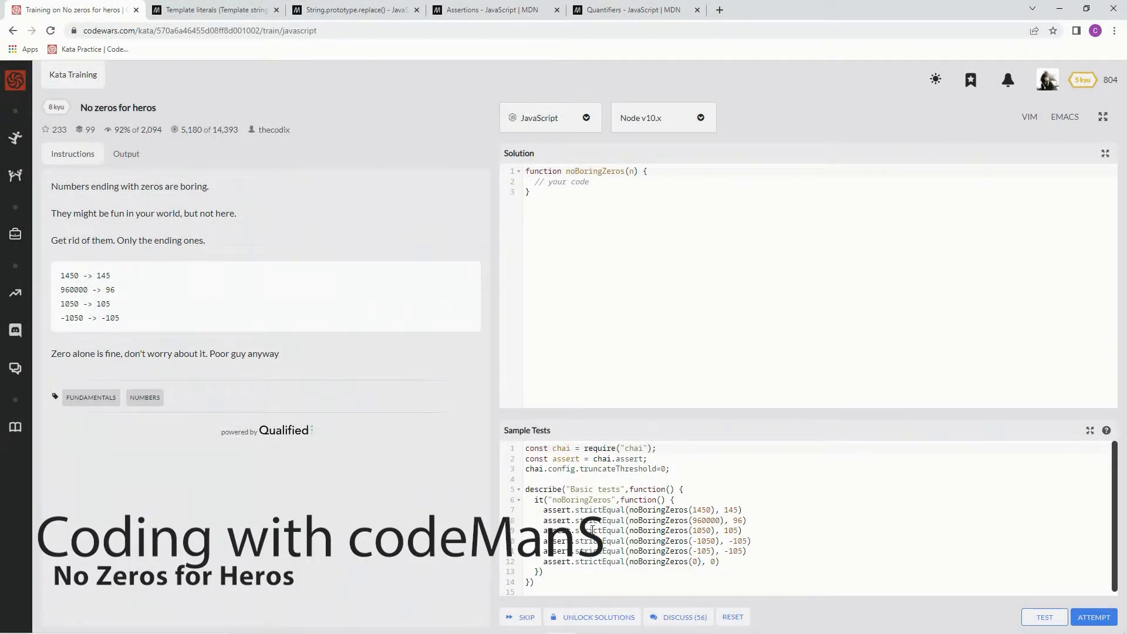
{"action": "mouse_move", "coordinate": [117, 121]}
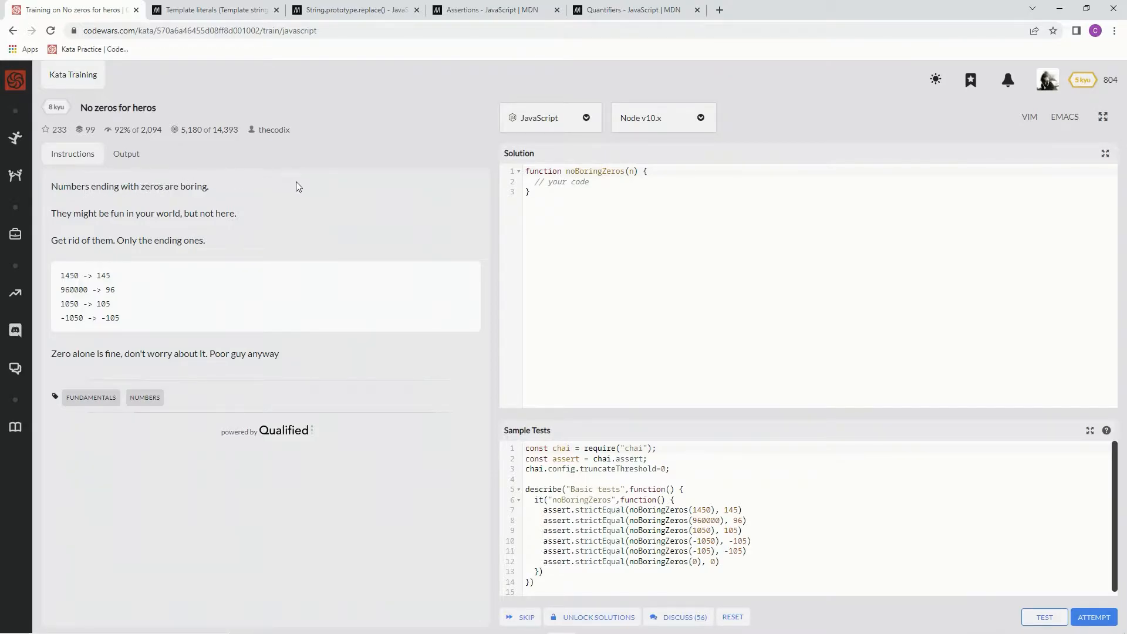
{"action": "mouse_move", "coordinate": [166, 226]}
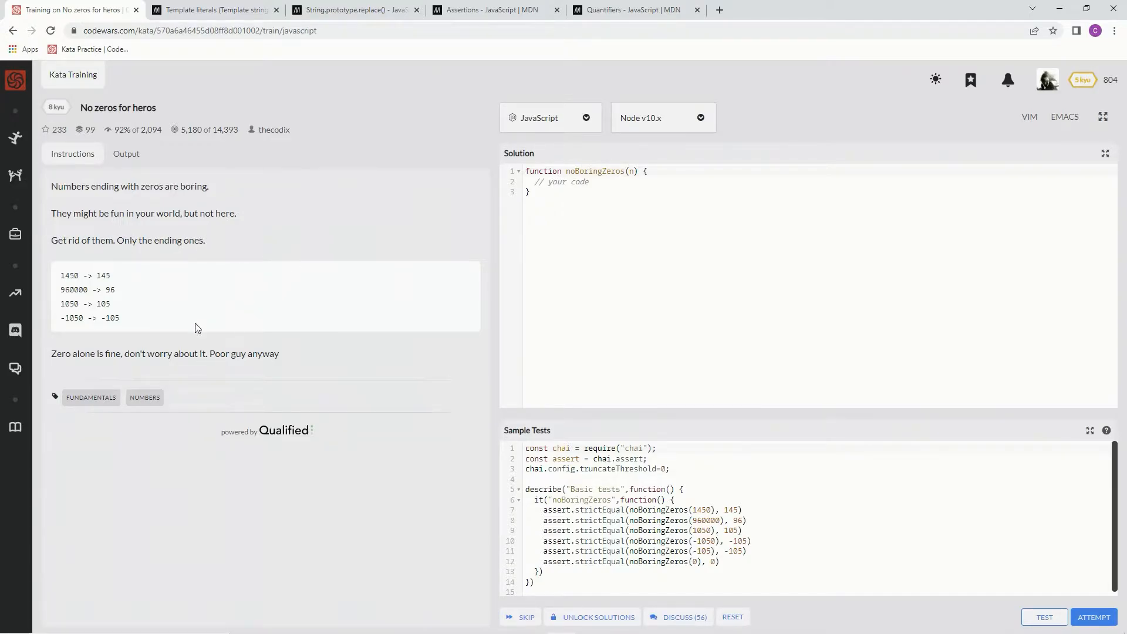
{"action": "mouse_move", "coordinate": [161, 366]}
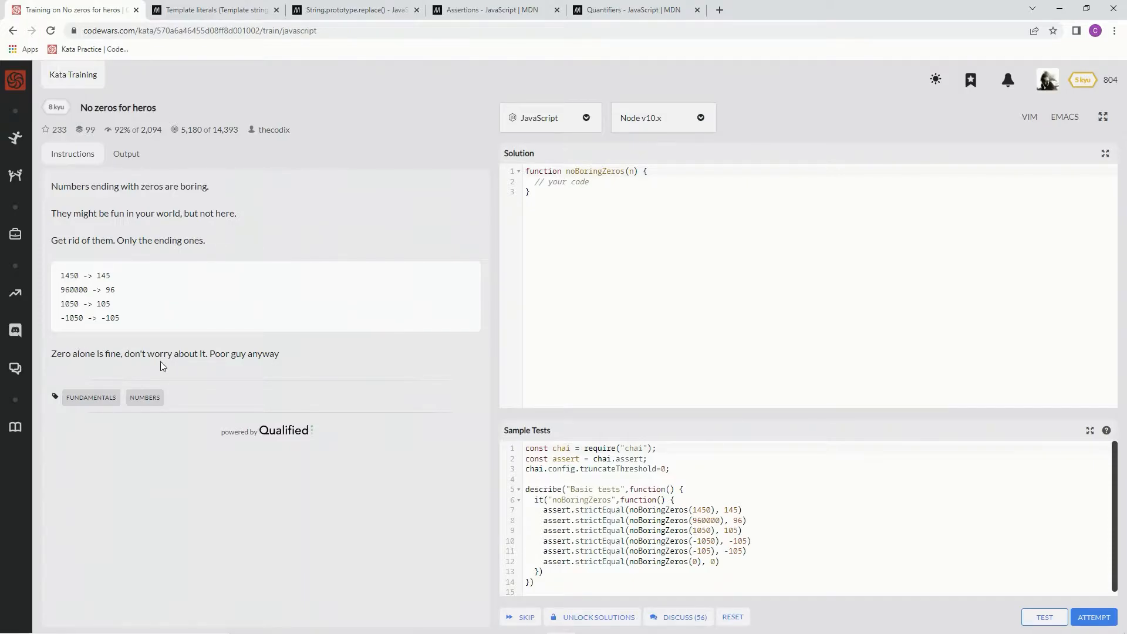
{"action": "mouse_move", "coordinate": [306, 380]}
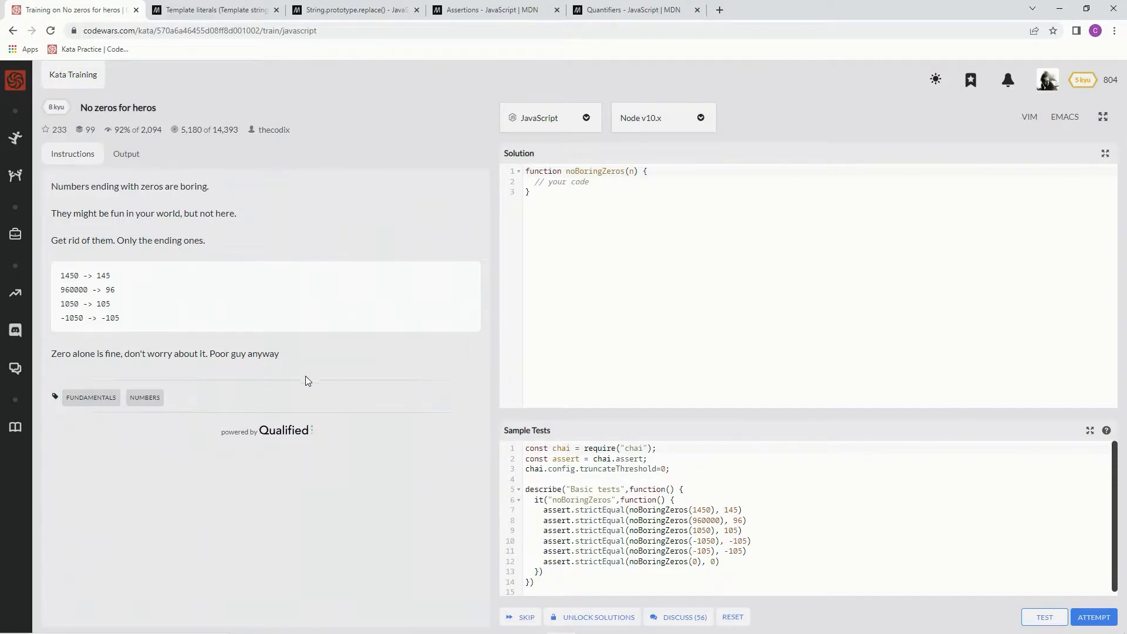
{"action": "mouse_move", "coordinate": [264, 328]}
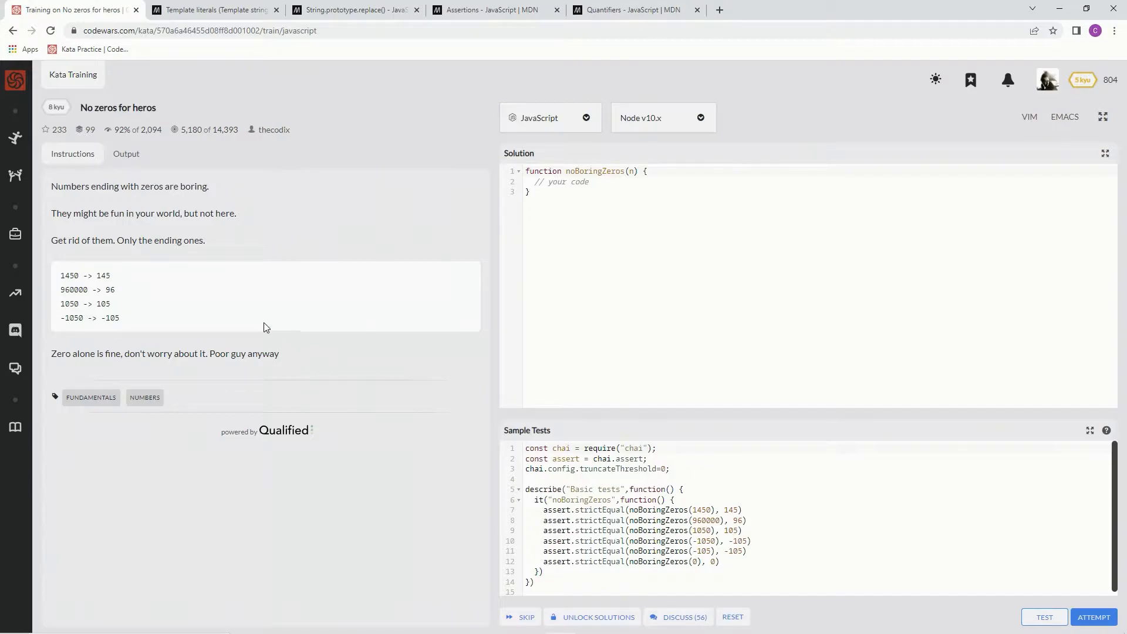
{"action": "mouse_move", "coordinate": [275, 327]}
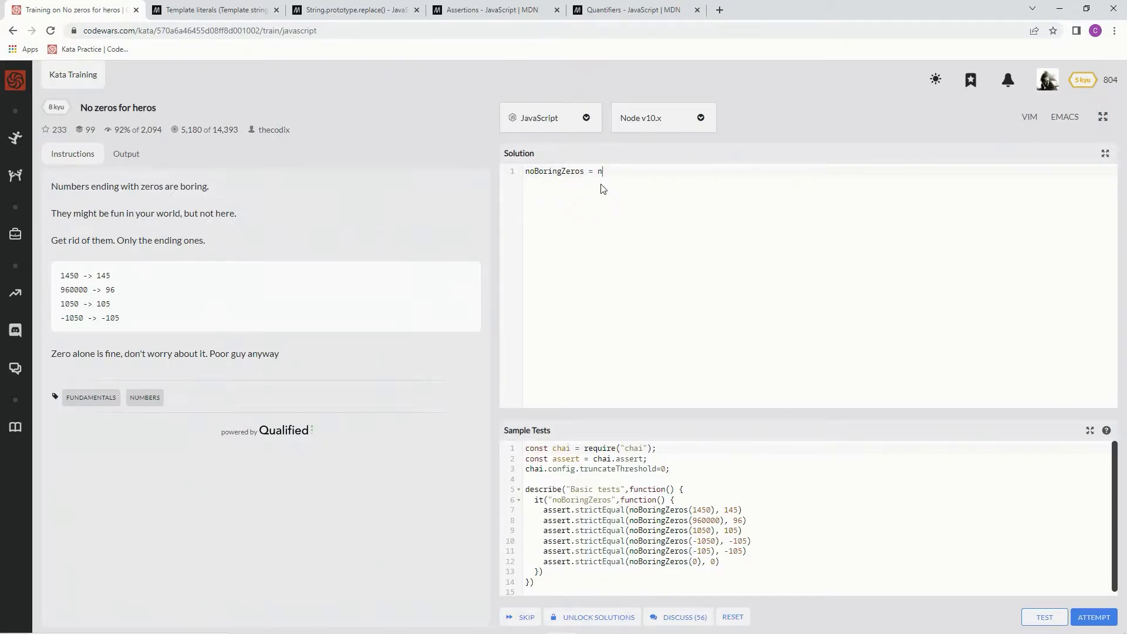
- Write the solution header as the arrow function noBoringZeros = n =>
{"action": "type", "text": "=>"}
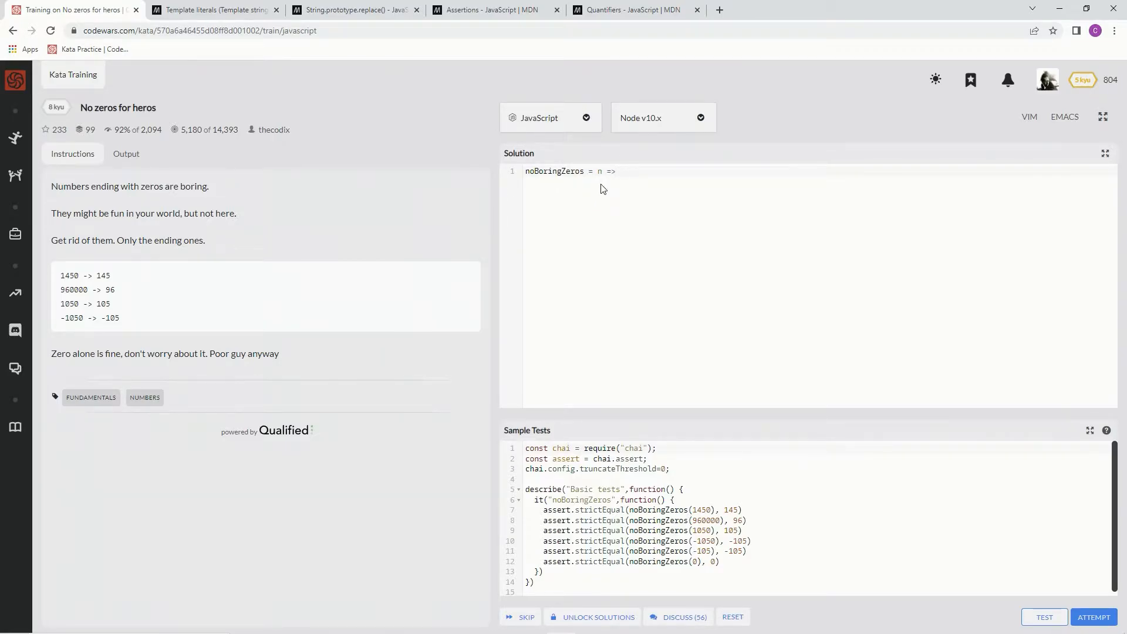
{"action": "mouse_move", "coordinate": [654, 202]}
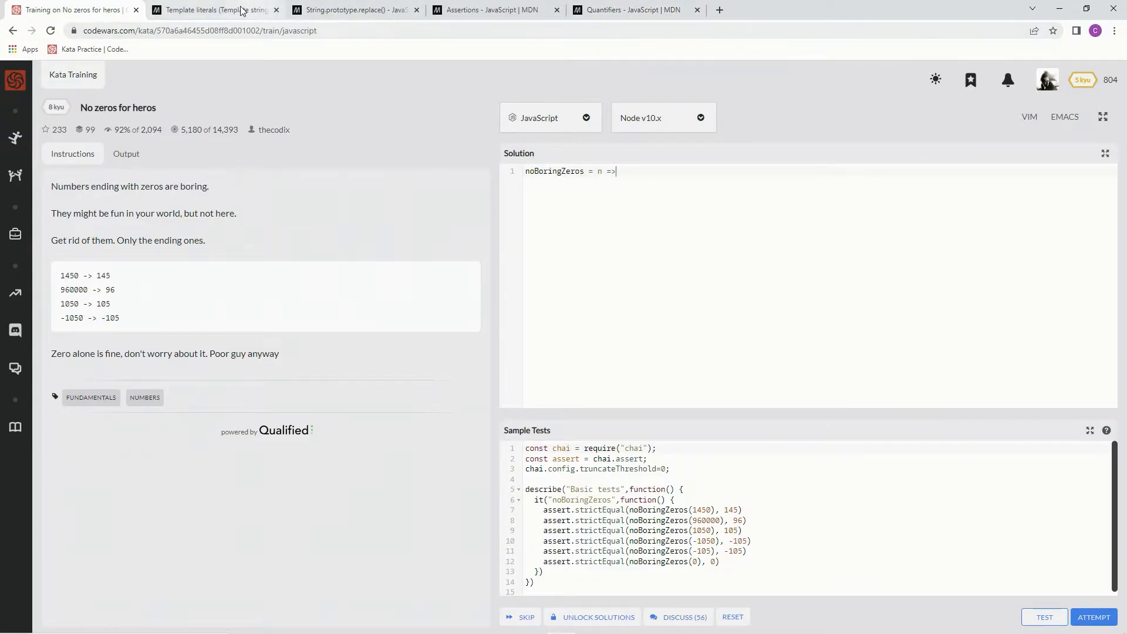
{"action": "mouse_move", "coordinate": [216, 10]}
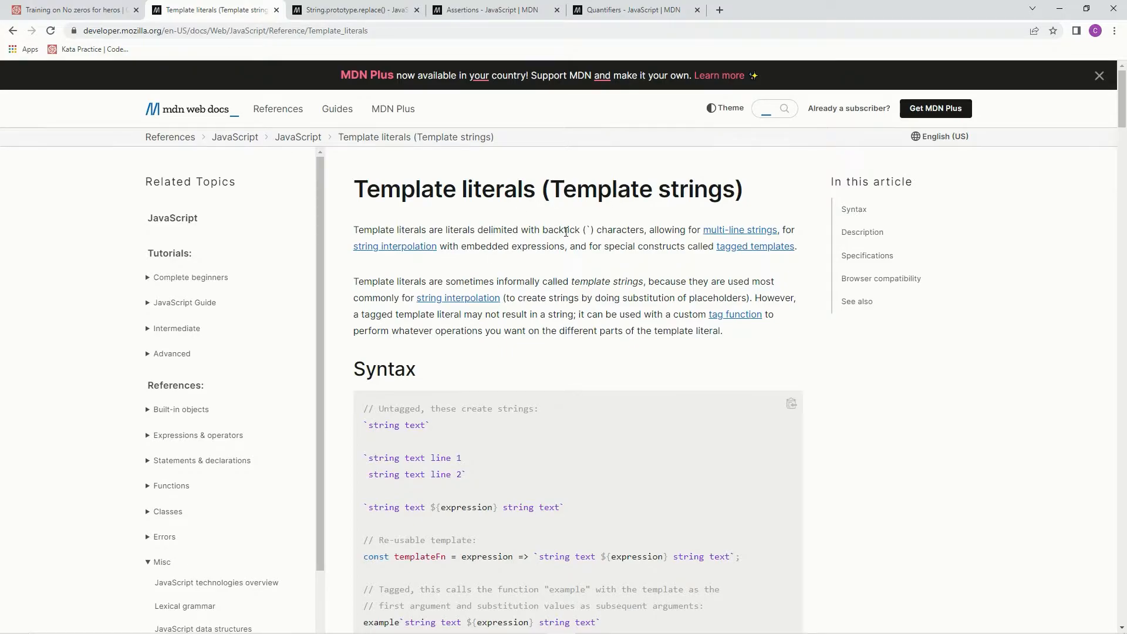
{"action": "mouse_move", "coordinate": [697, 231]}
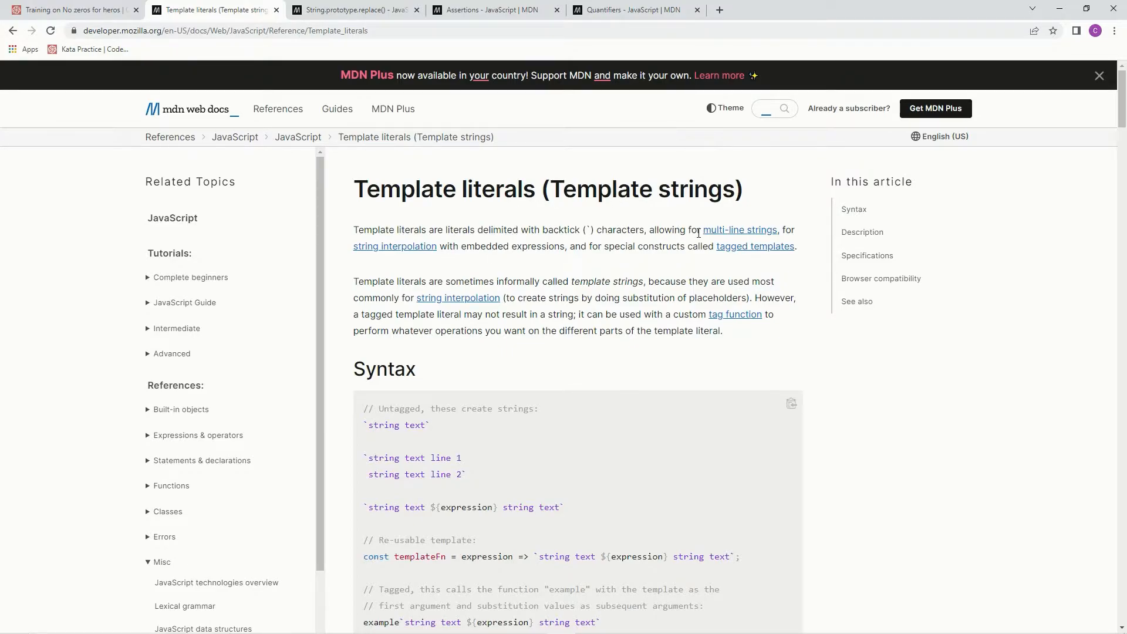
{"action": "mouse_move", "coordinate": [431, 254]}
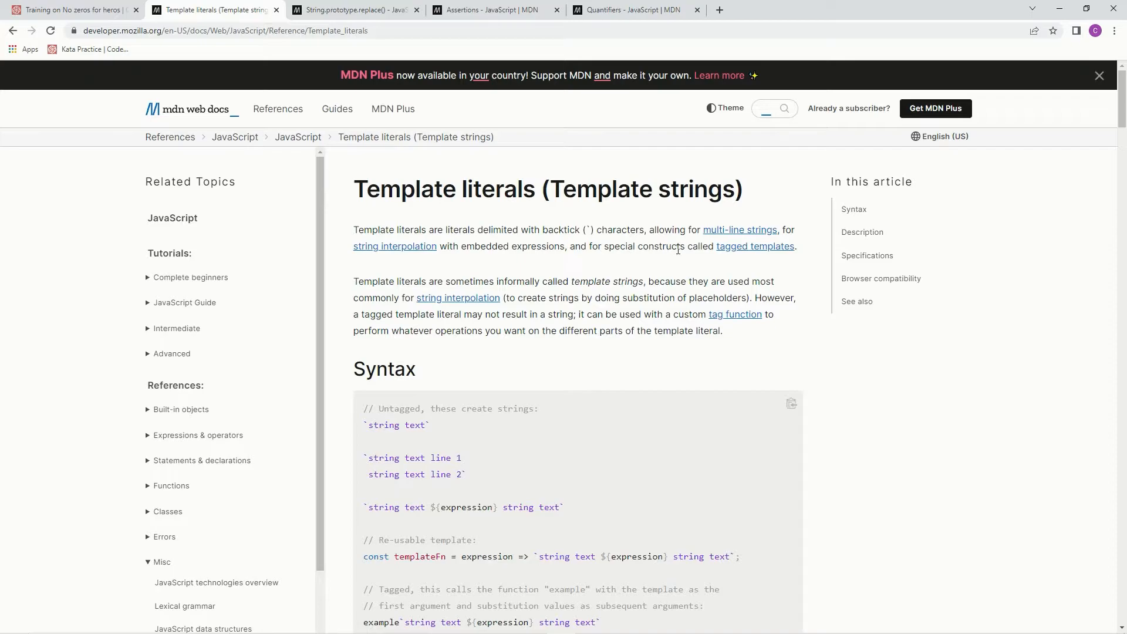
{"action": "mouse_move", "coordinate": [813, 308]}
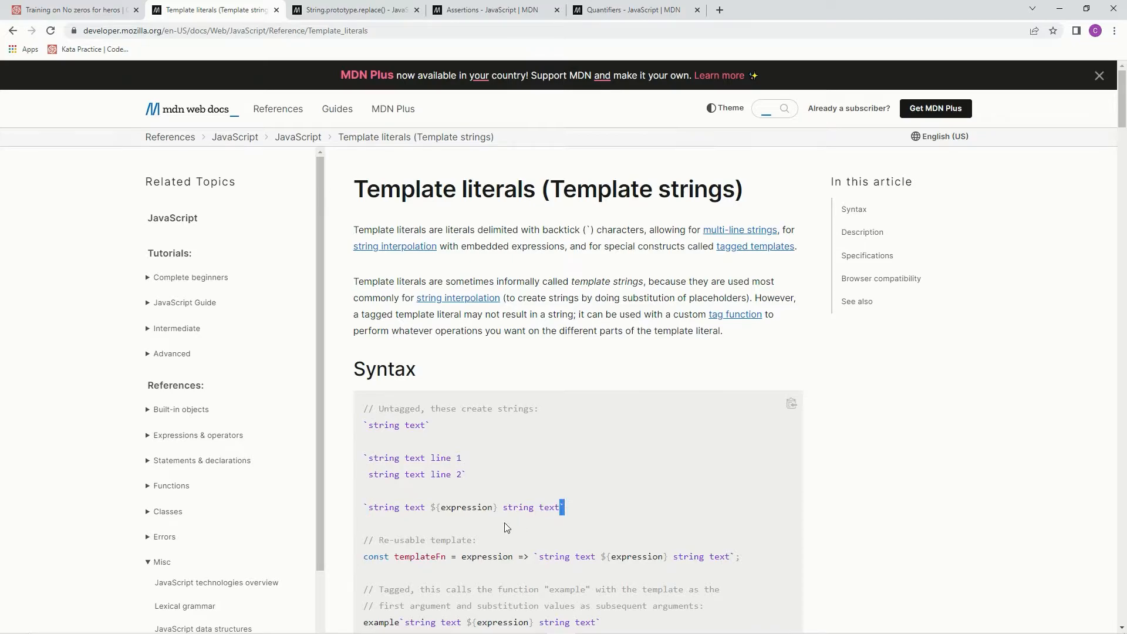
- Highlight the ${expression} interpolation syntax on MDN and return to the kata
{"action": "double_click", "coordinate": [465, 507]}
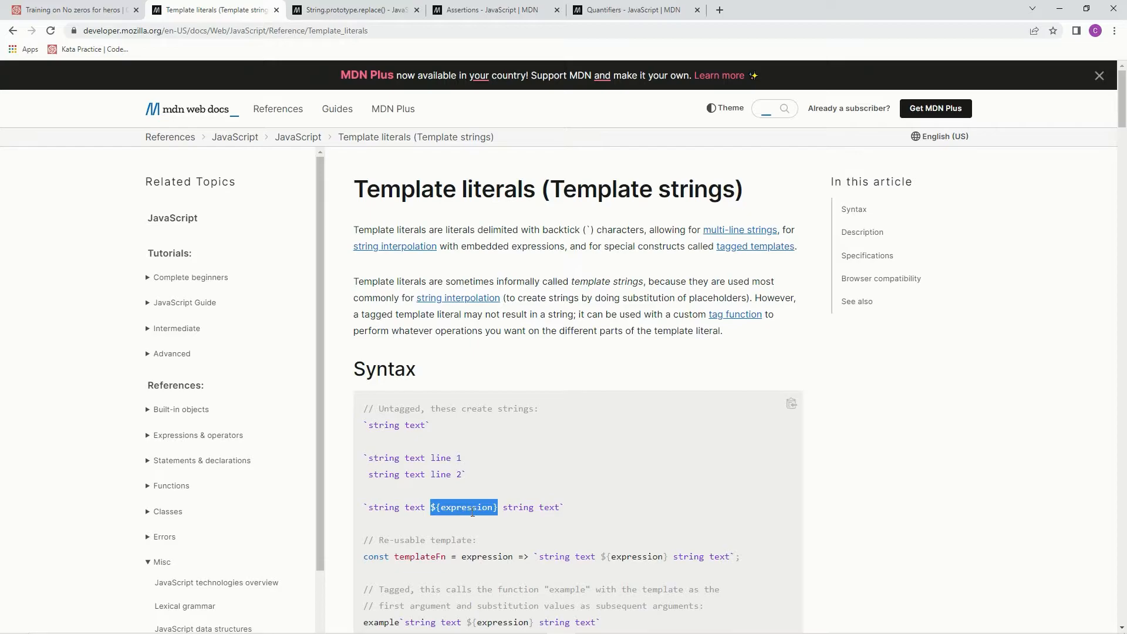
{"action": "left_click", "coordinate": [72, 9]}
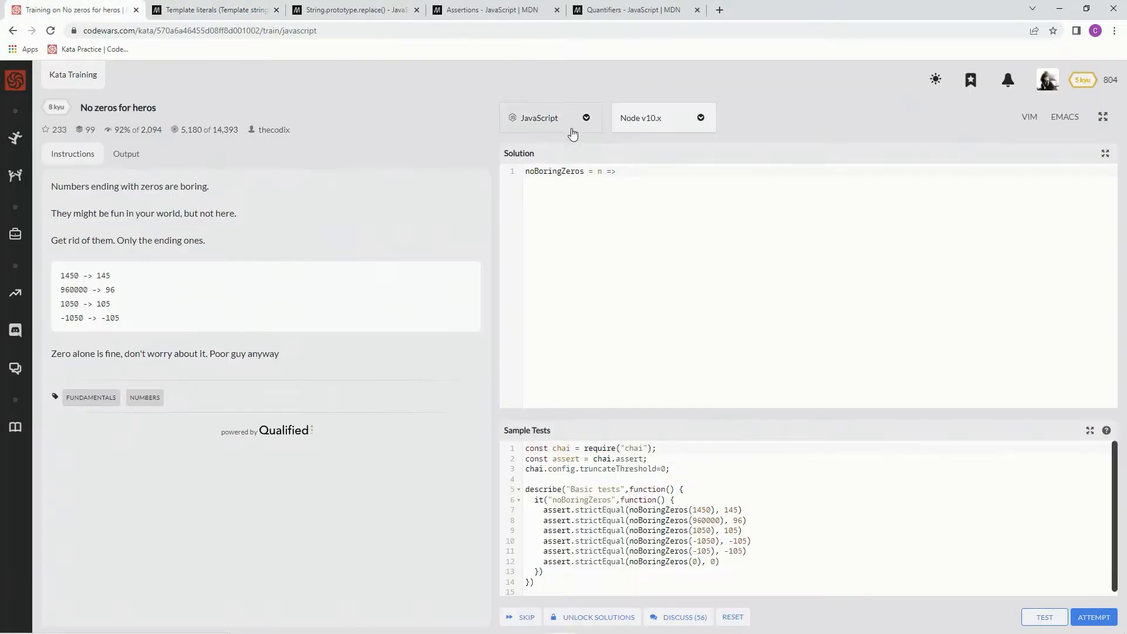
- Make the body `${n}`.replace and bring up the MDN replace() reference
{"action": "left_click", "coordinate": [618, 172]}
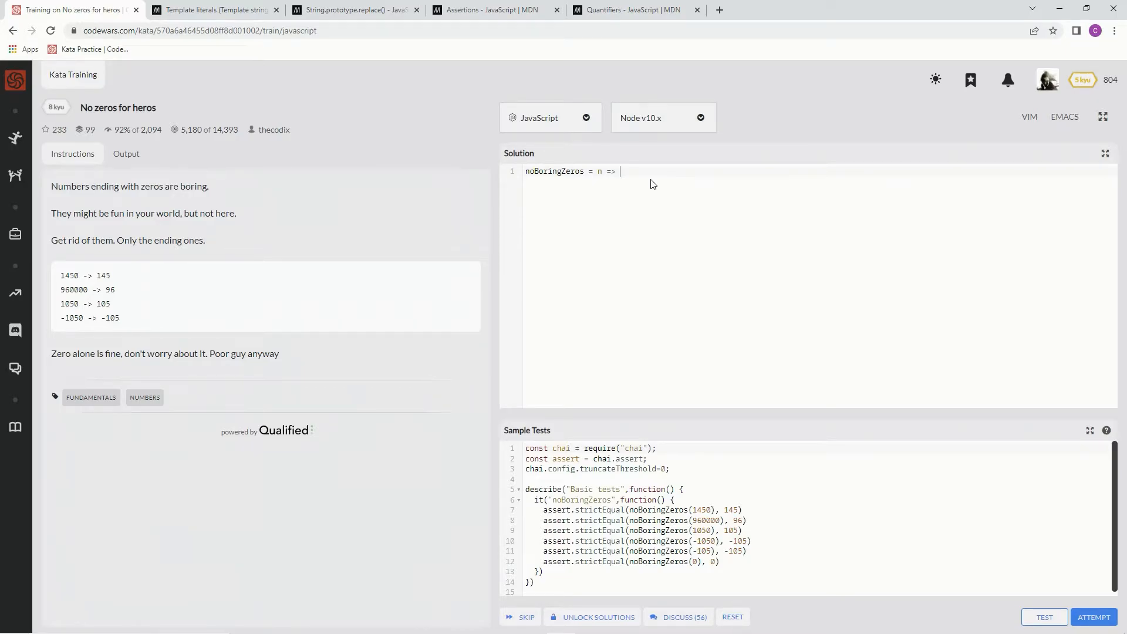
{"action": "type", "text": "``"}
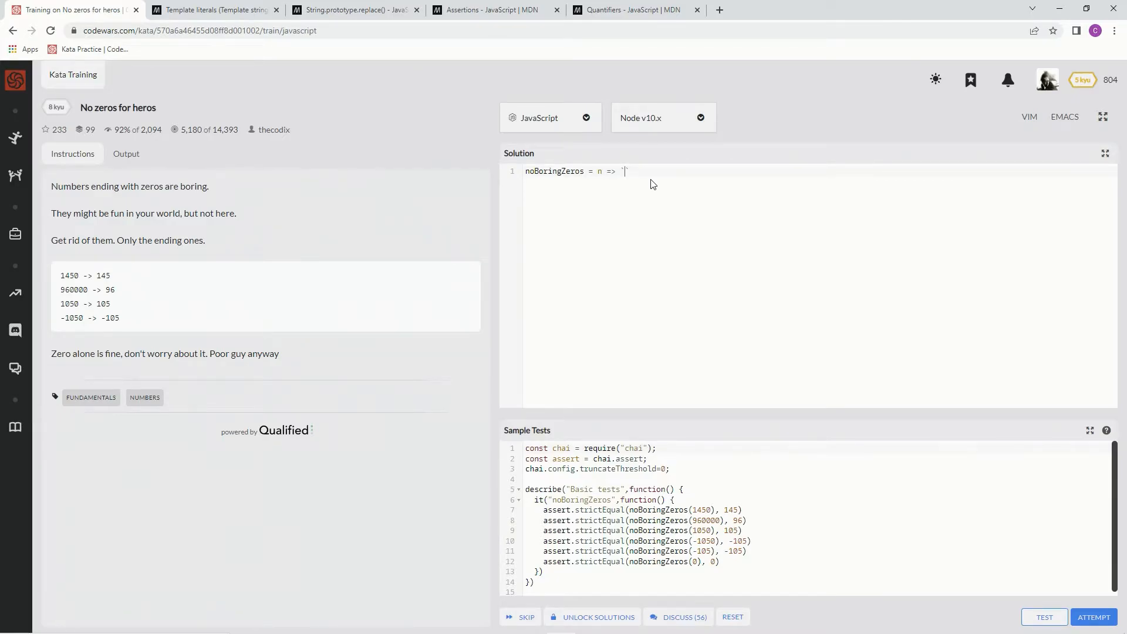
{"action": "type", "text": "${}"}
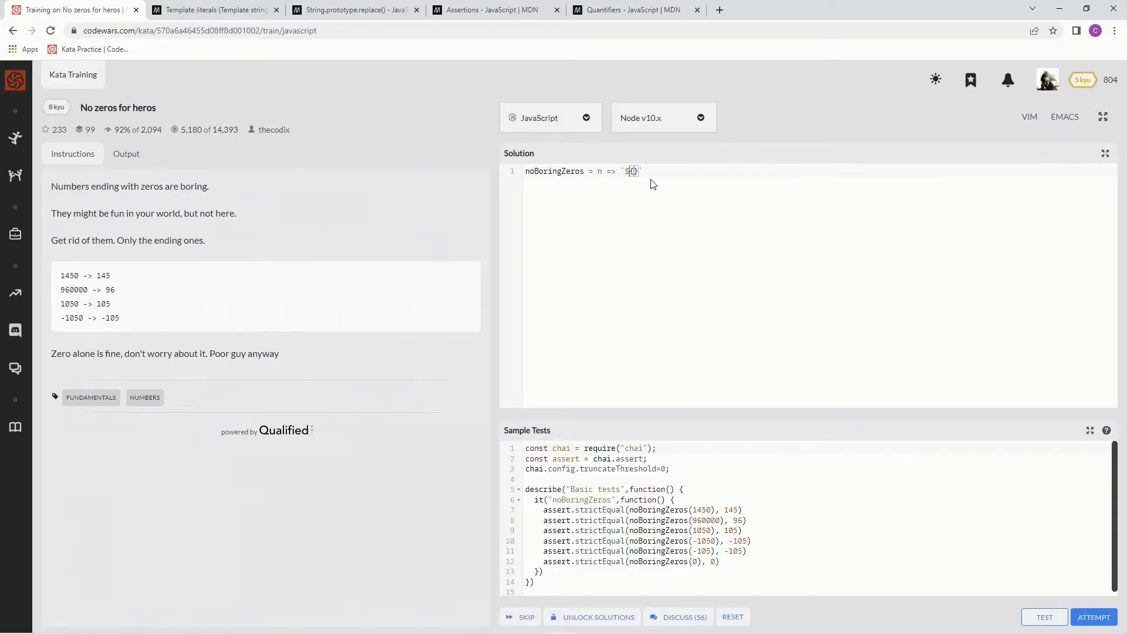
{"action": "type", "text": "n}"}
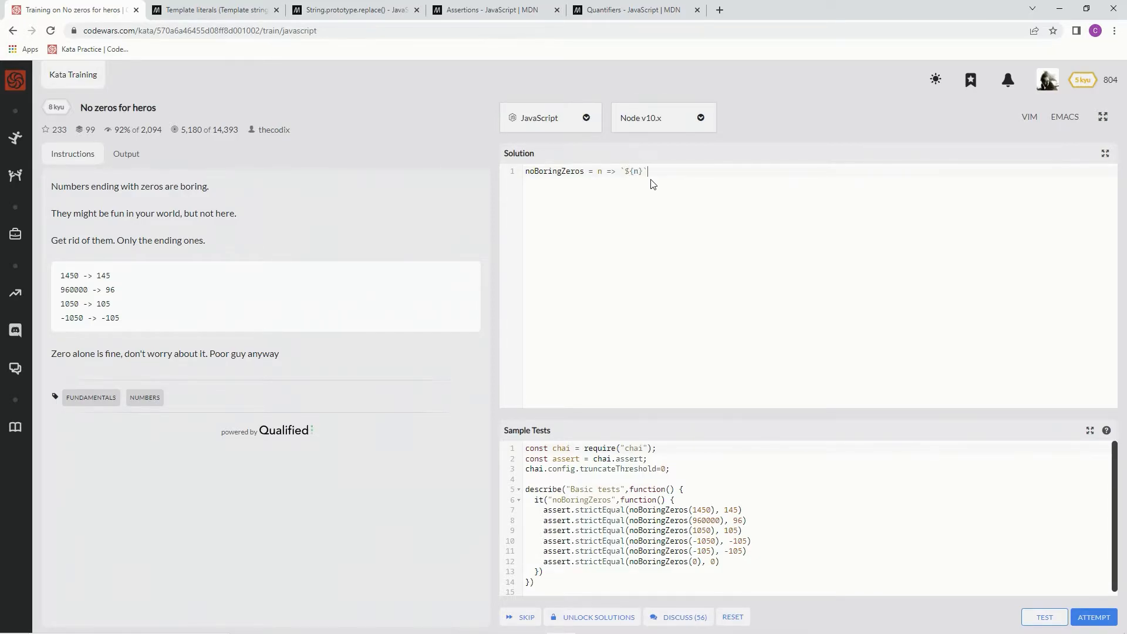
{"action": "type", "text": ".r"}
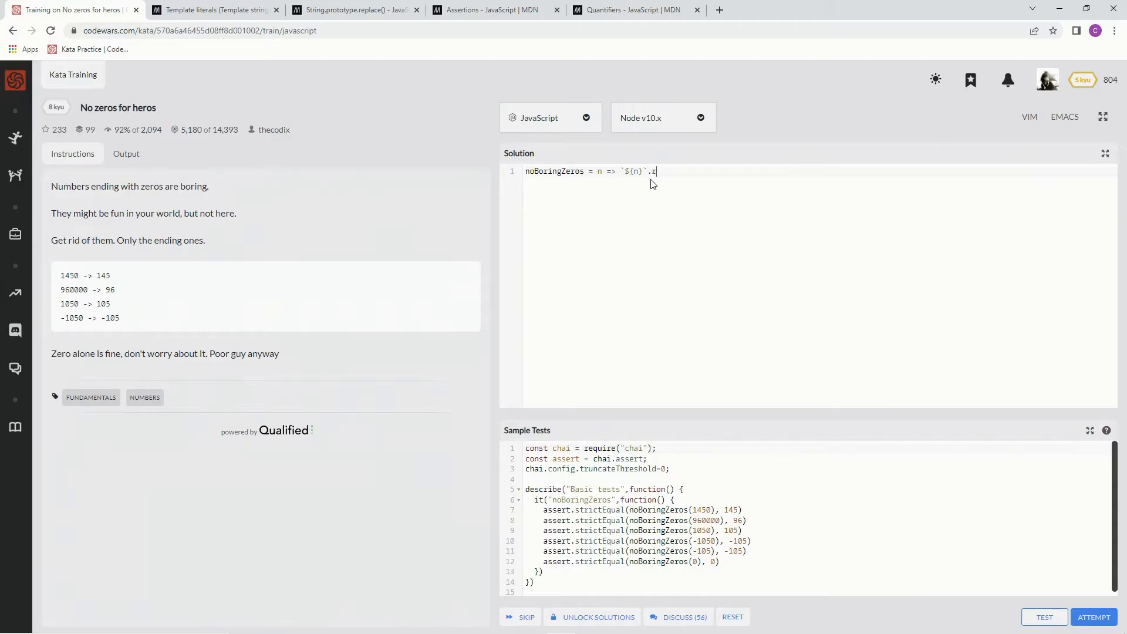
{"action": "type", "text": "eplace"}
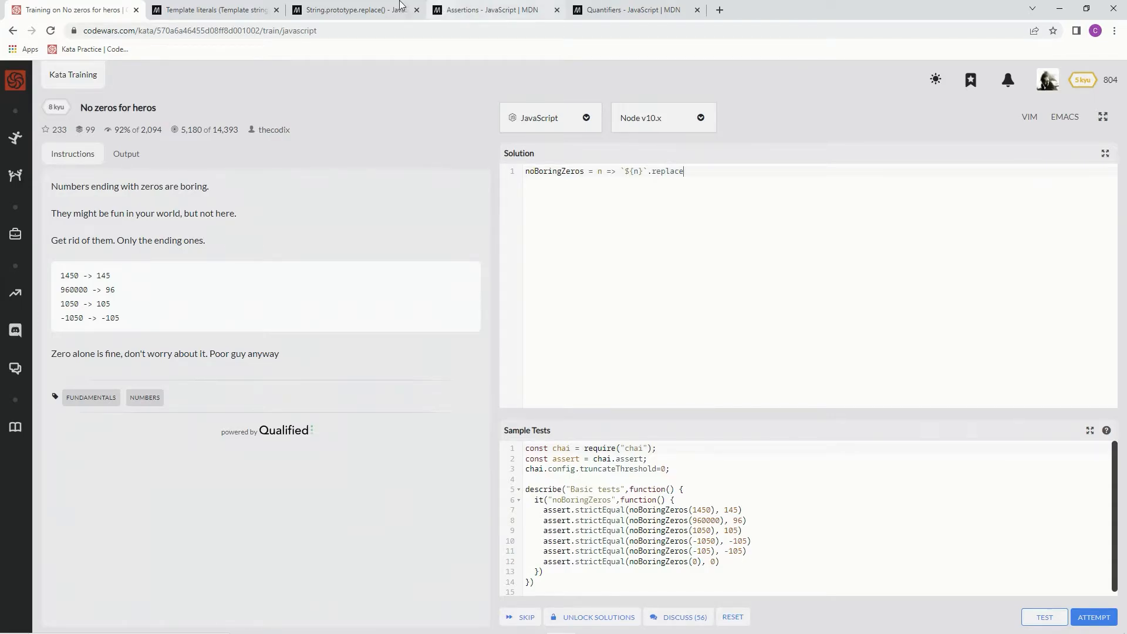
{"action": "left_click", "coordinate": [352, 10]}
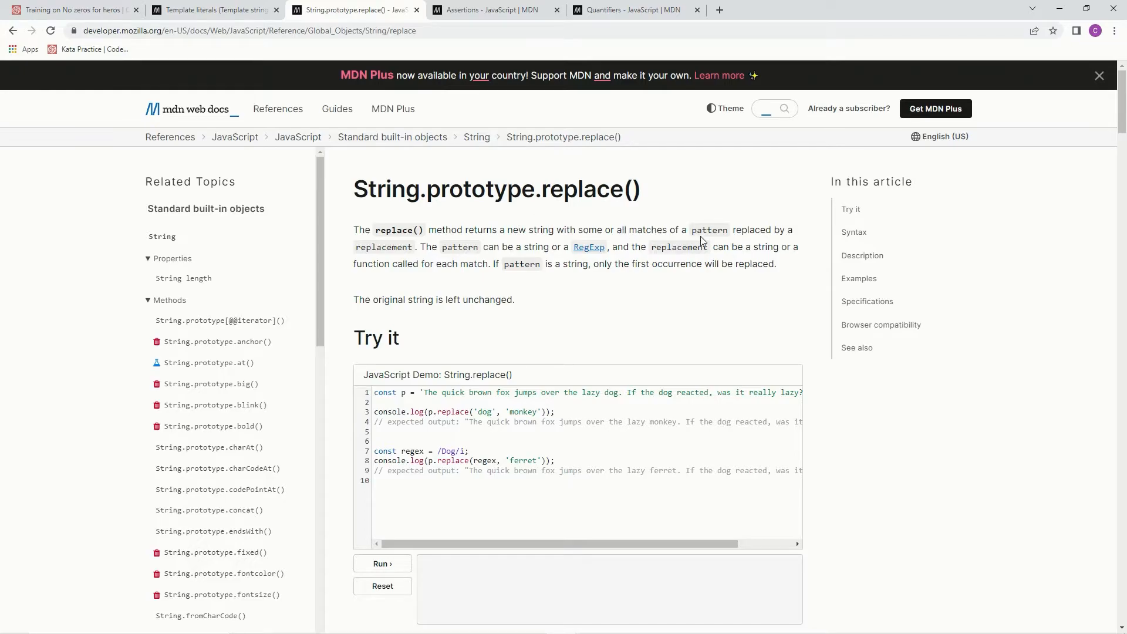
{"action": "mouse_move", "coordinate": [442, 251]}
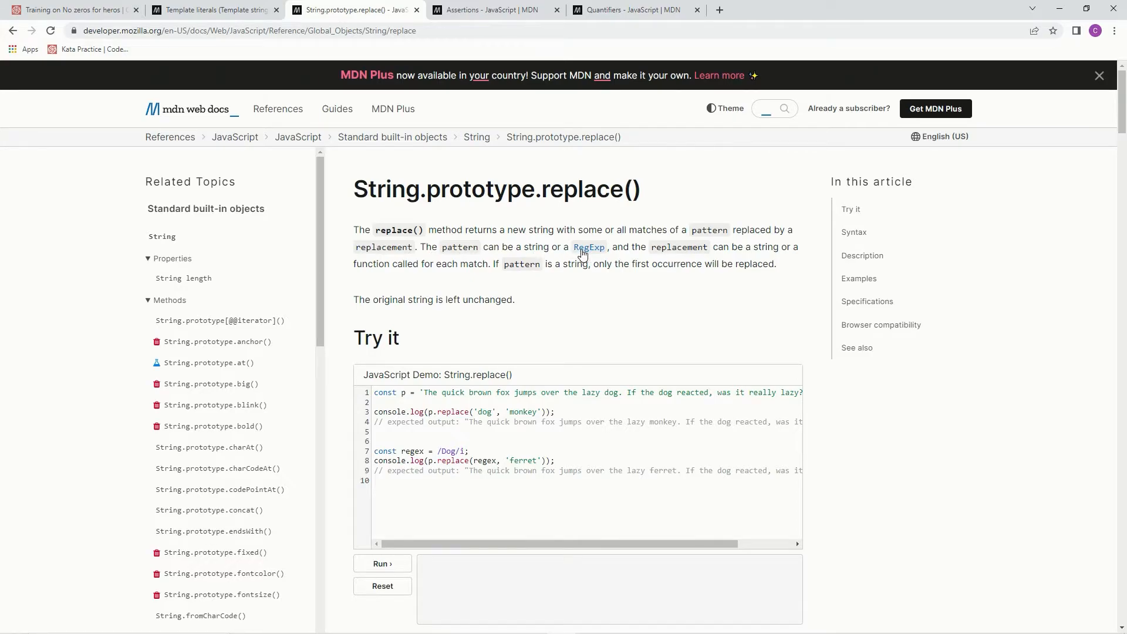
{"action": "mouse_move", "coordinate": [712, 253]}
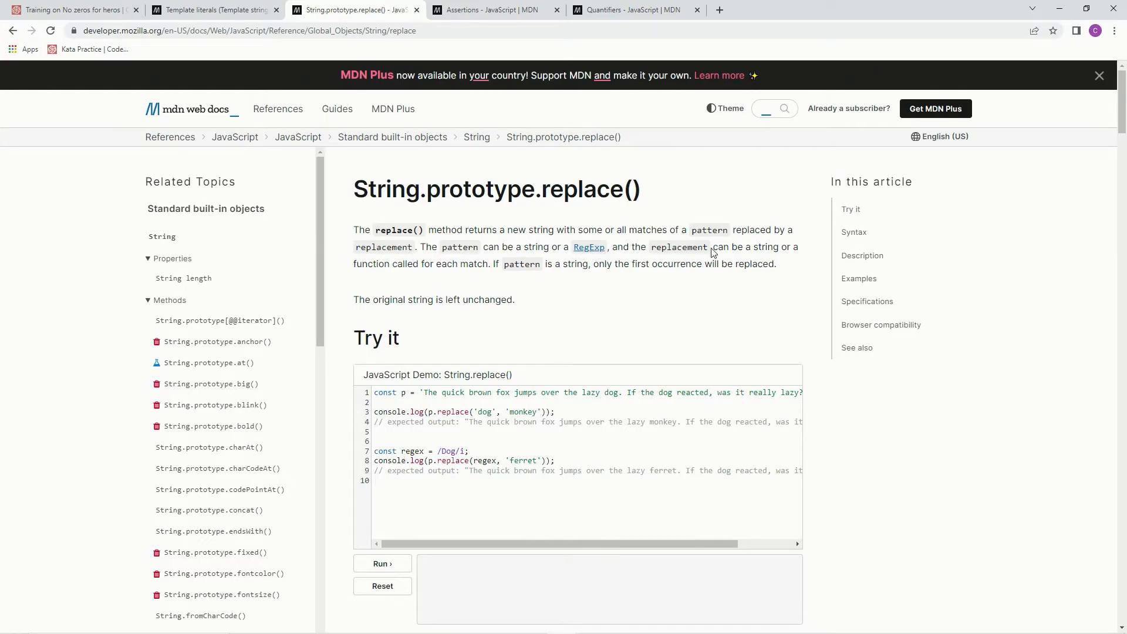
{"action": "mouse_move", "coordinate": [451, 267]}
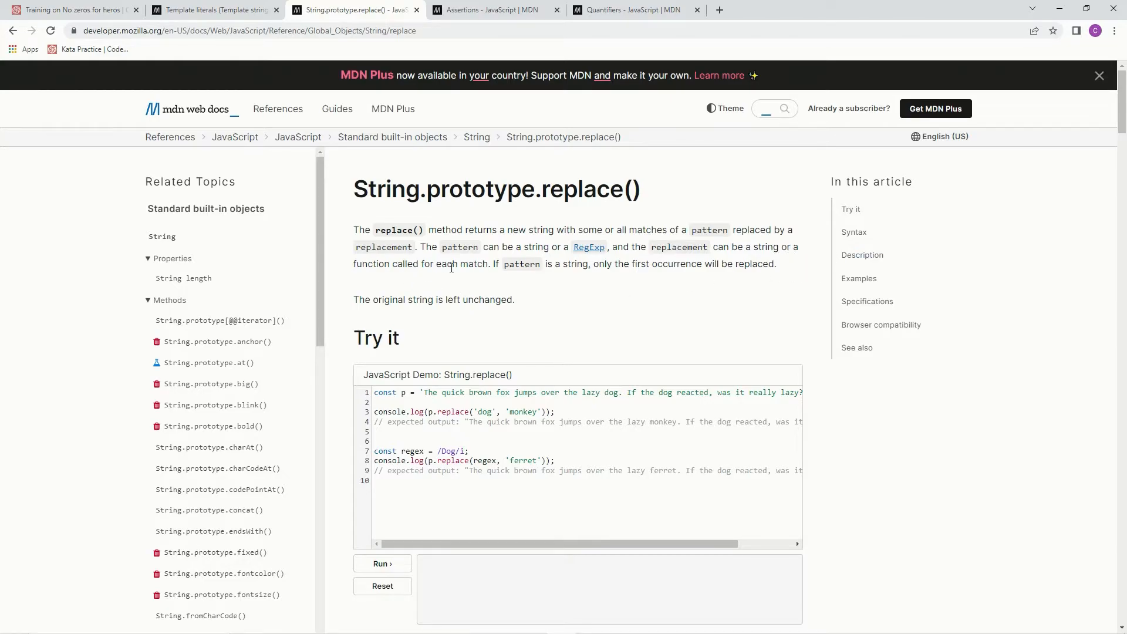
{"action": "mouse_move", "coordinate": [498, 274]}
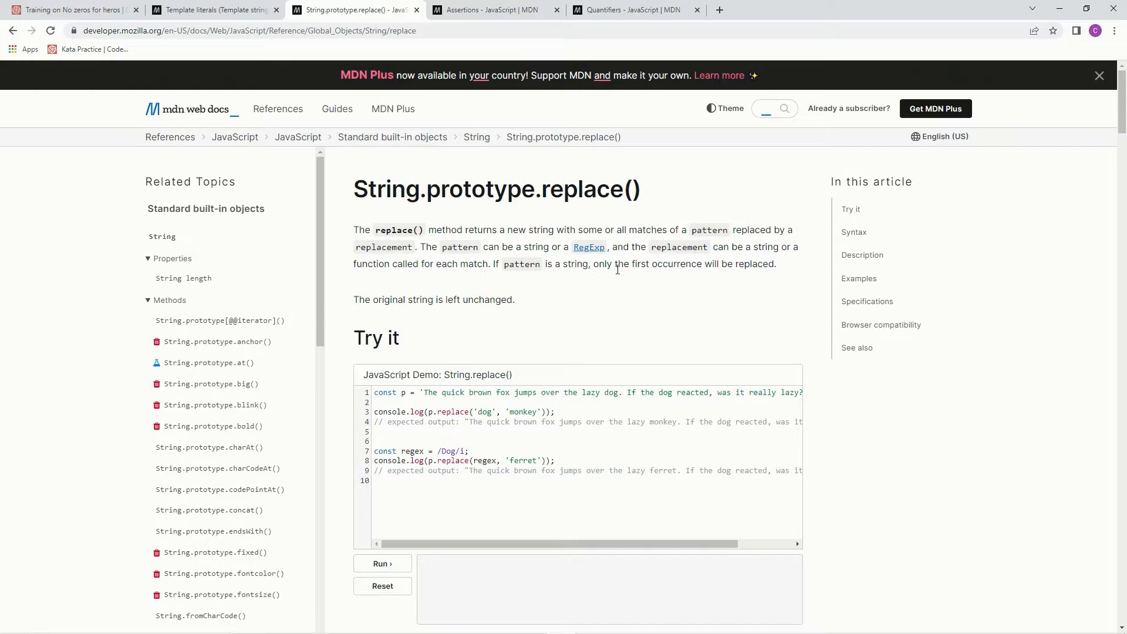
- Read the replace() description and syntax on MDN, then return to the kata
{"action": "scroll", "scroll_direction": "down", "scroll_amount": 3}
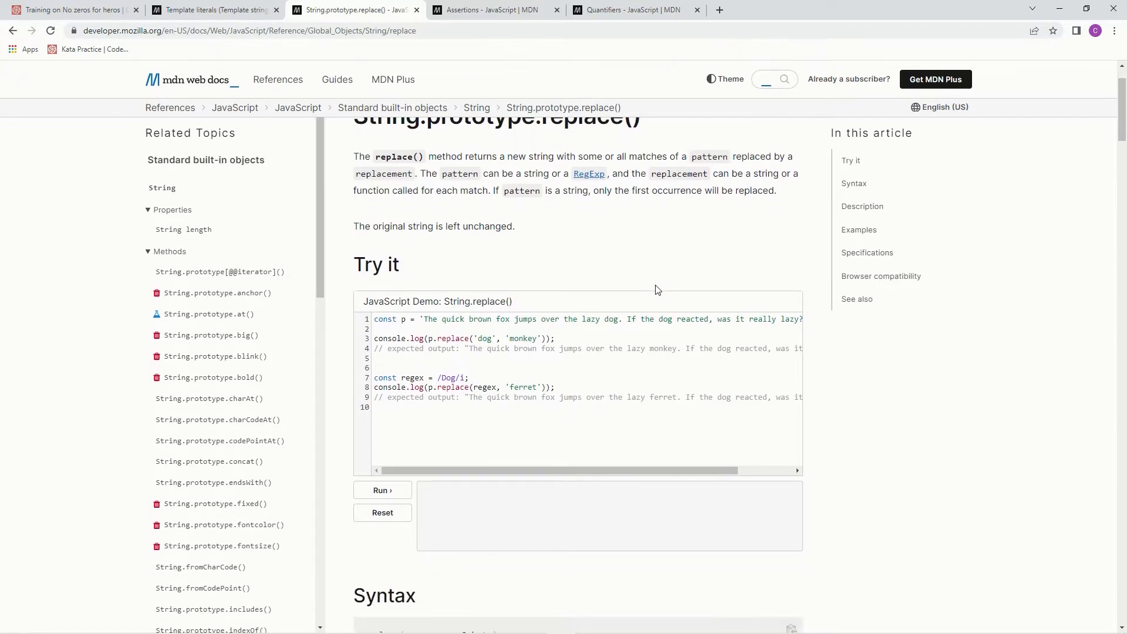
{"action": "scroll", "scroll_direction": "down", "scroll_amount": 3}
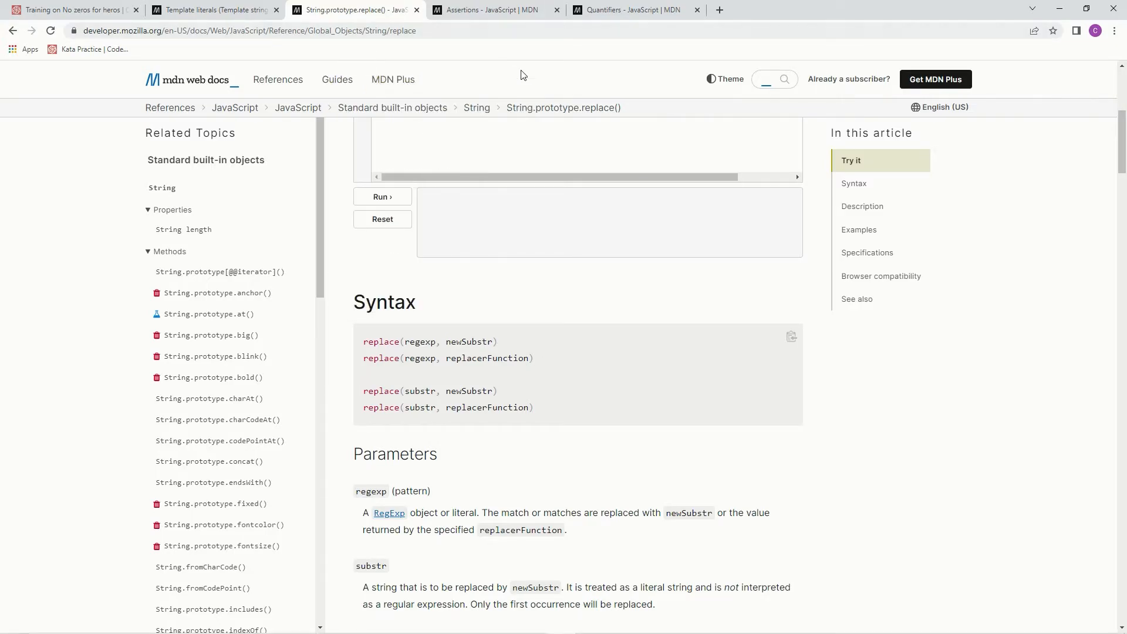
{"action": "left_click", "coordinate": [71, 9]}
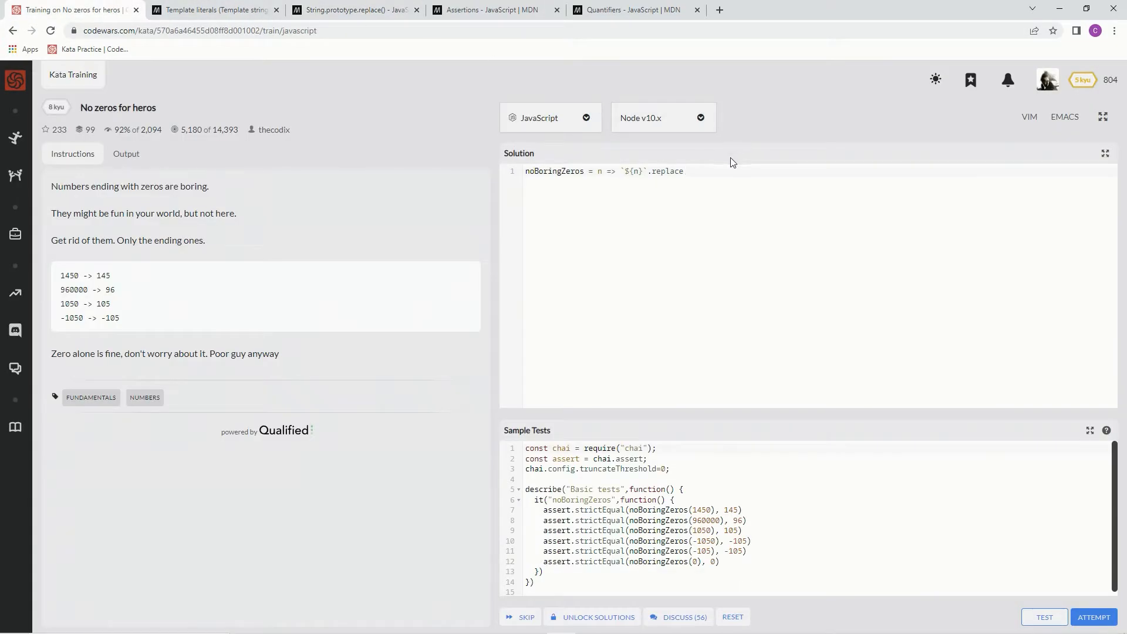
- Give replace a first-argument regex /0+$/ matching one or more zeros
{"action": "type", "text": "()"}
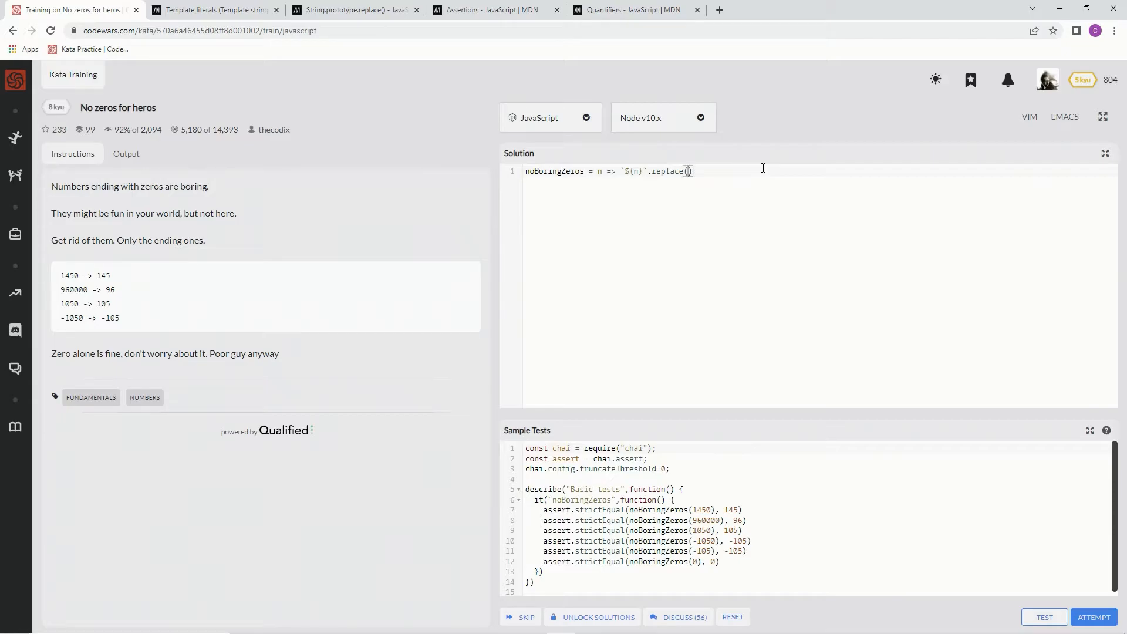
{"action": "type", "text": "//"}
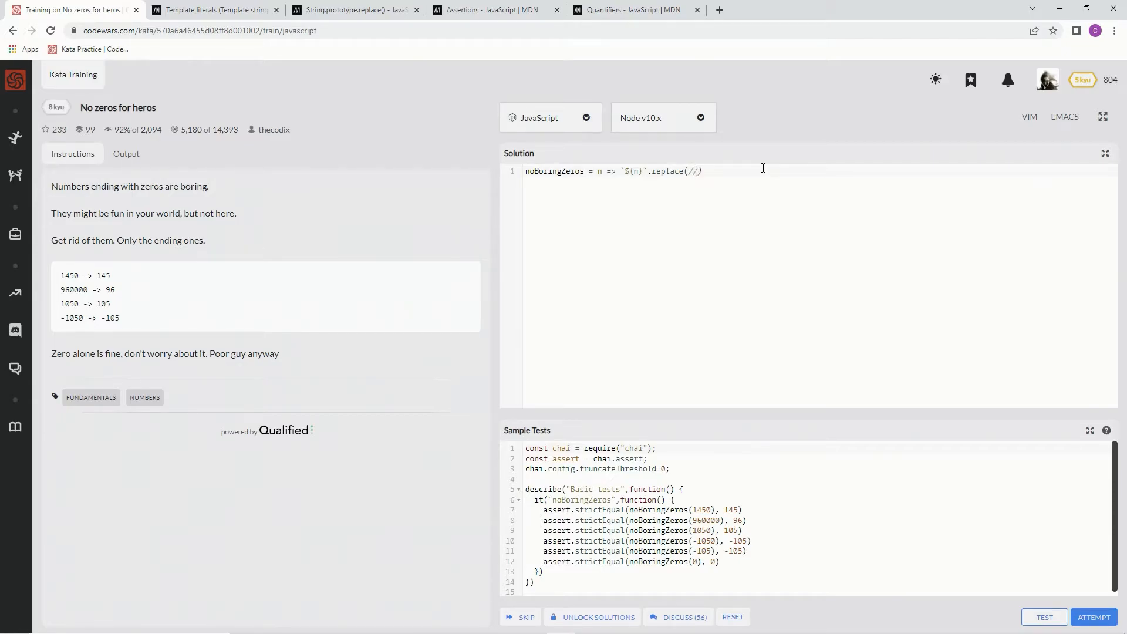
{"action": "type", "text": "0"}
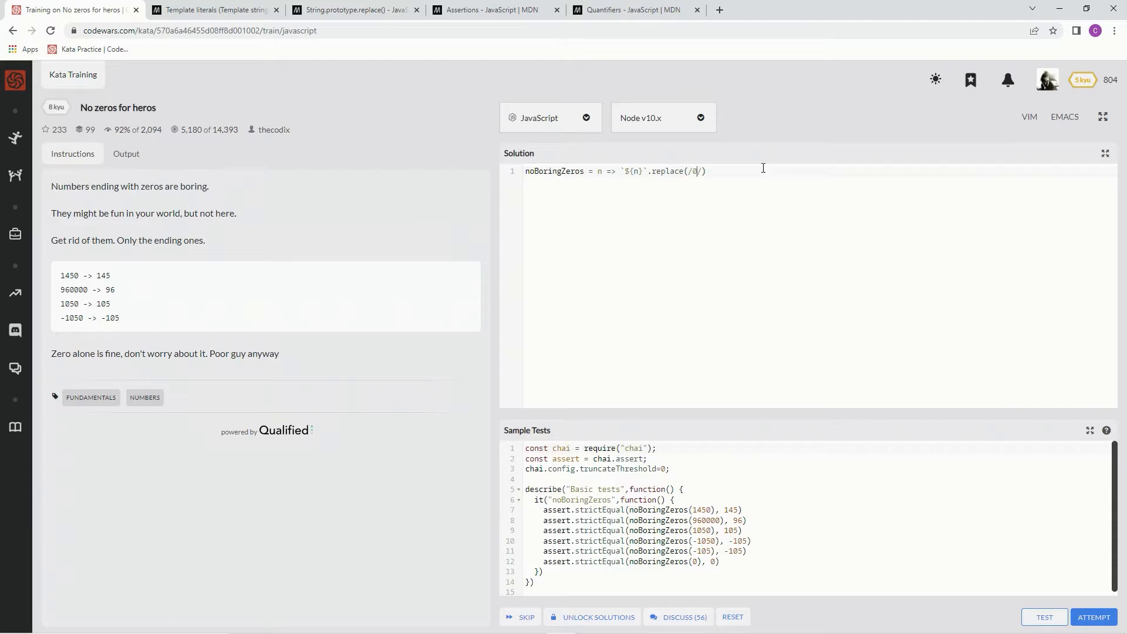
{"action": "type", "text": "+"}
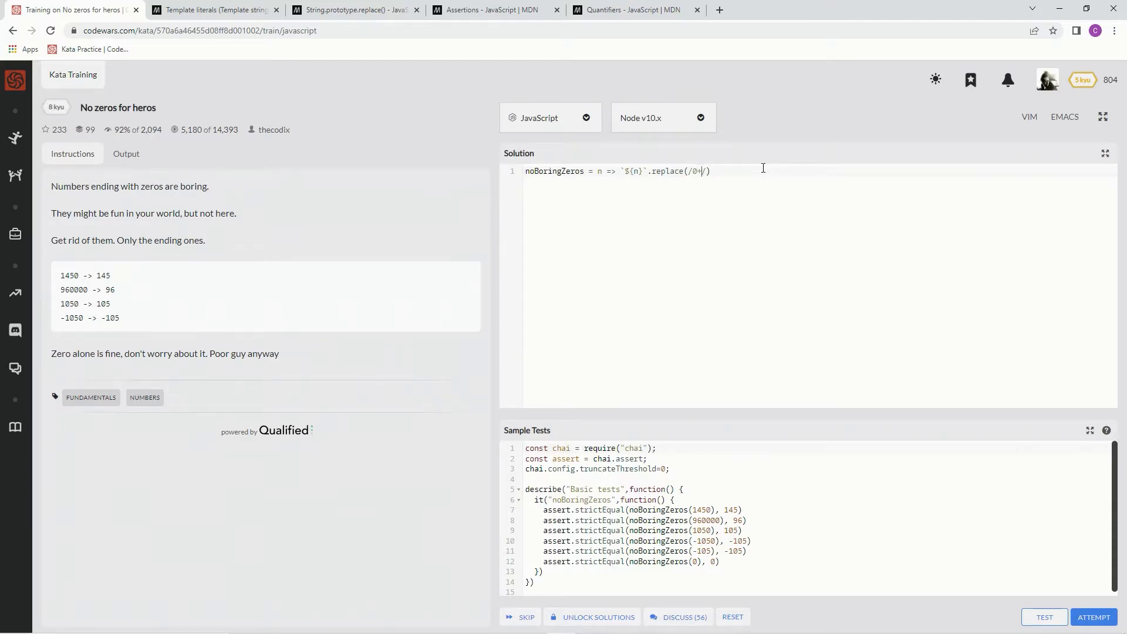
{"action": "type", "text": "$"}
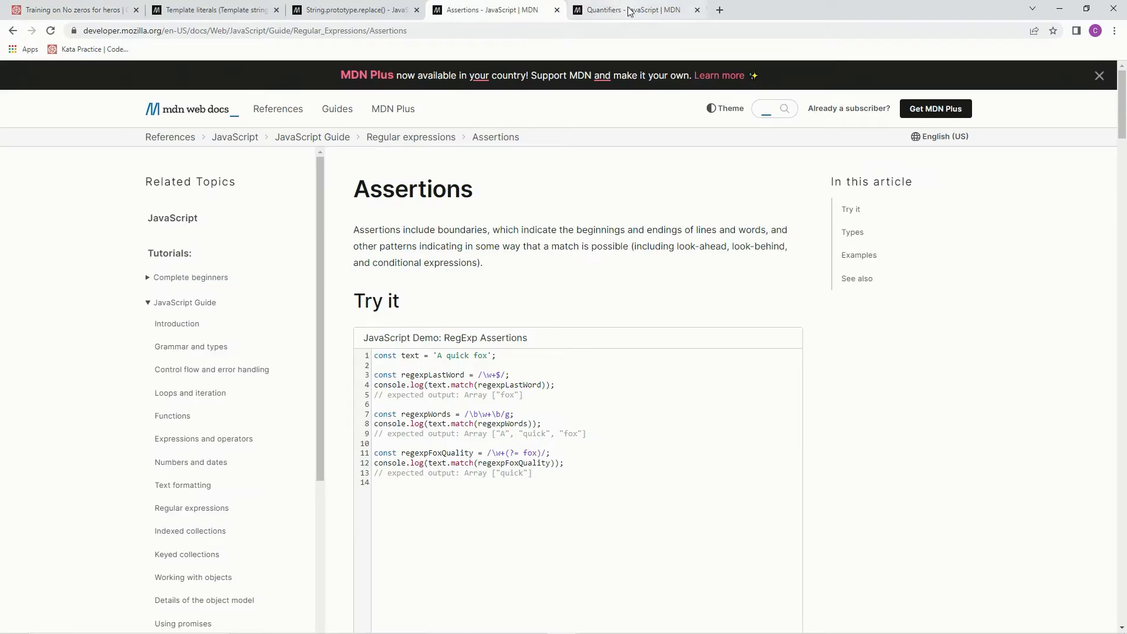
- Check the a+ quantifier and the $ end-of-input assertion on MDN, then return to the kata
{"action": "left_click", "coordinate": [632, 9]}
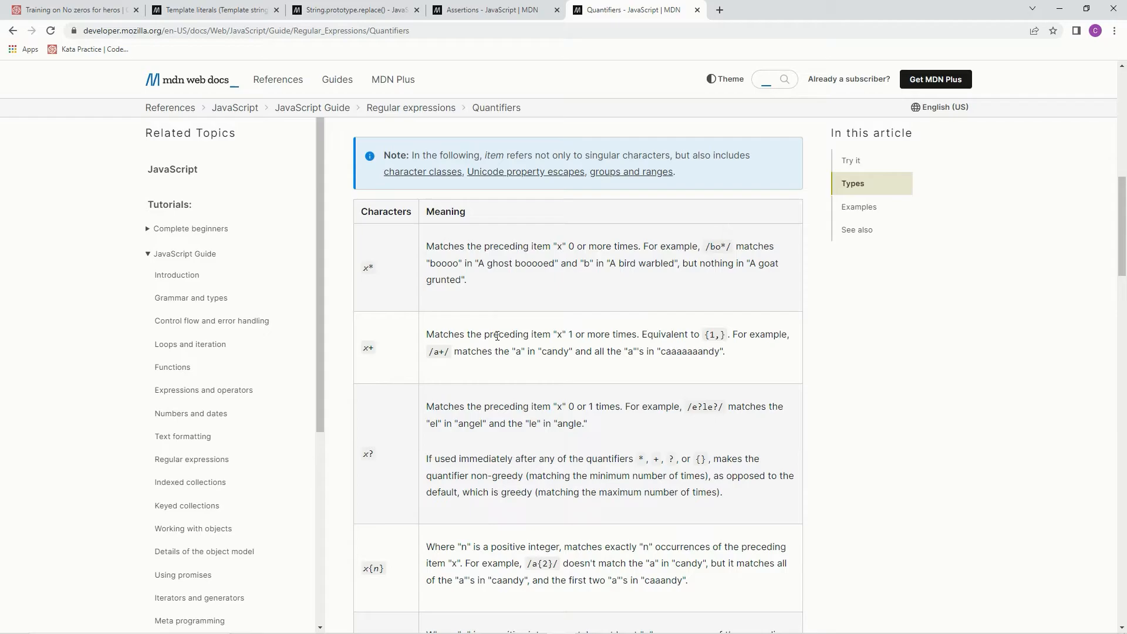
{"action": "mouse_move", "coordinate": [369, 345]}
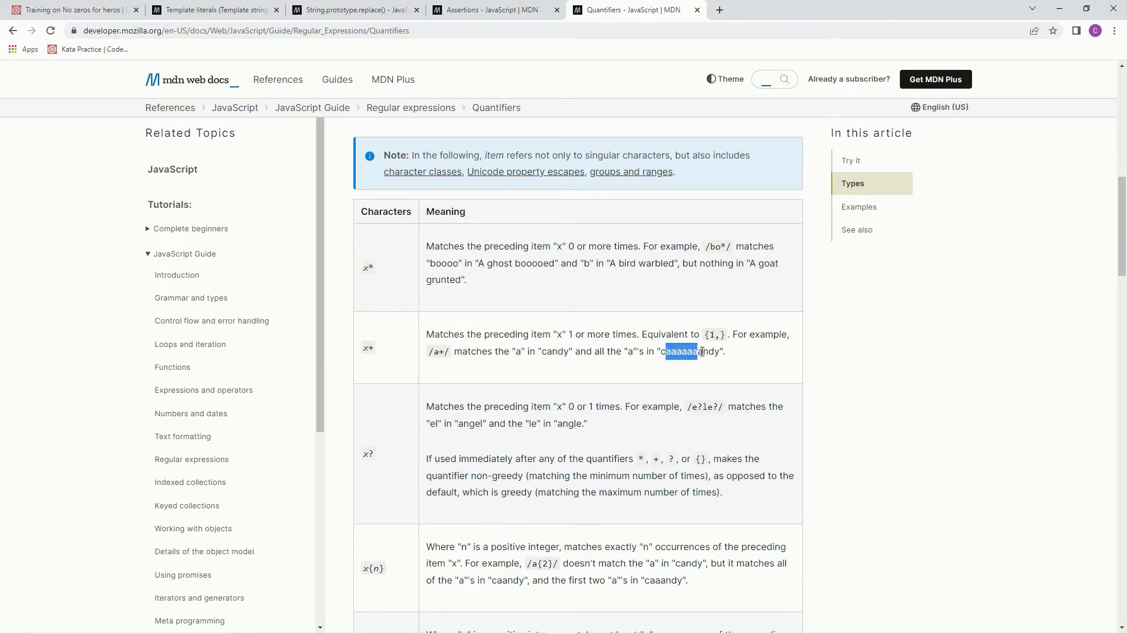
{"action": "left_click_drag", "start_coordinate": [664, 351], "coordinate": [704, 350]}
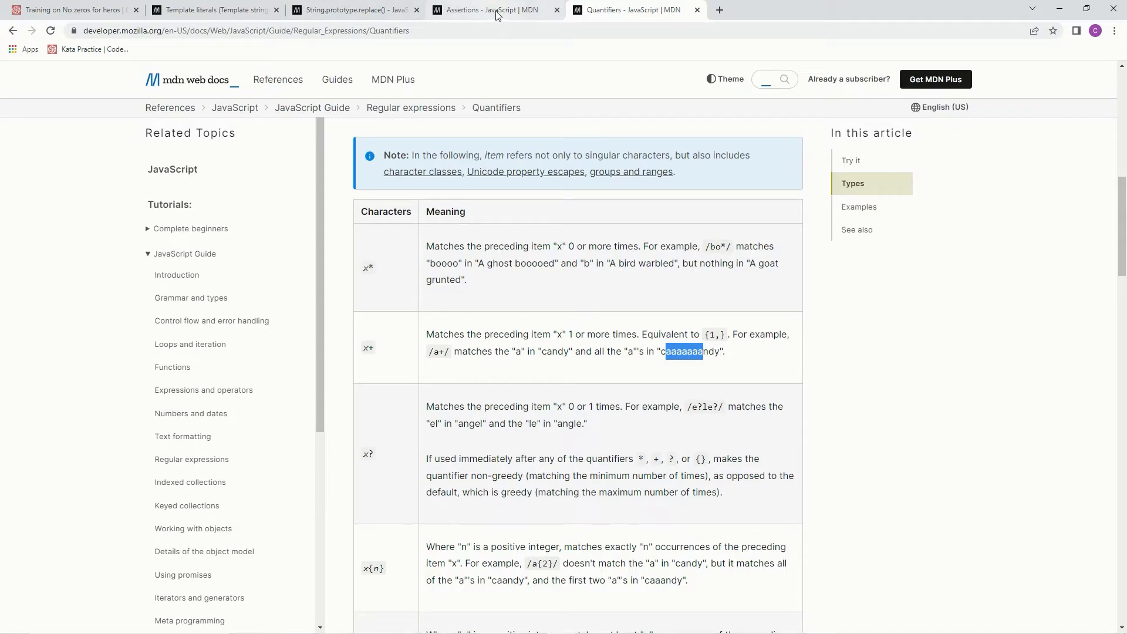
{"action": "left_click", "coordinate": [494, 9]}
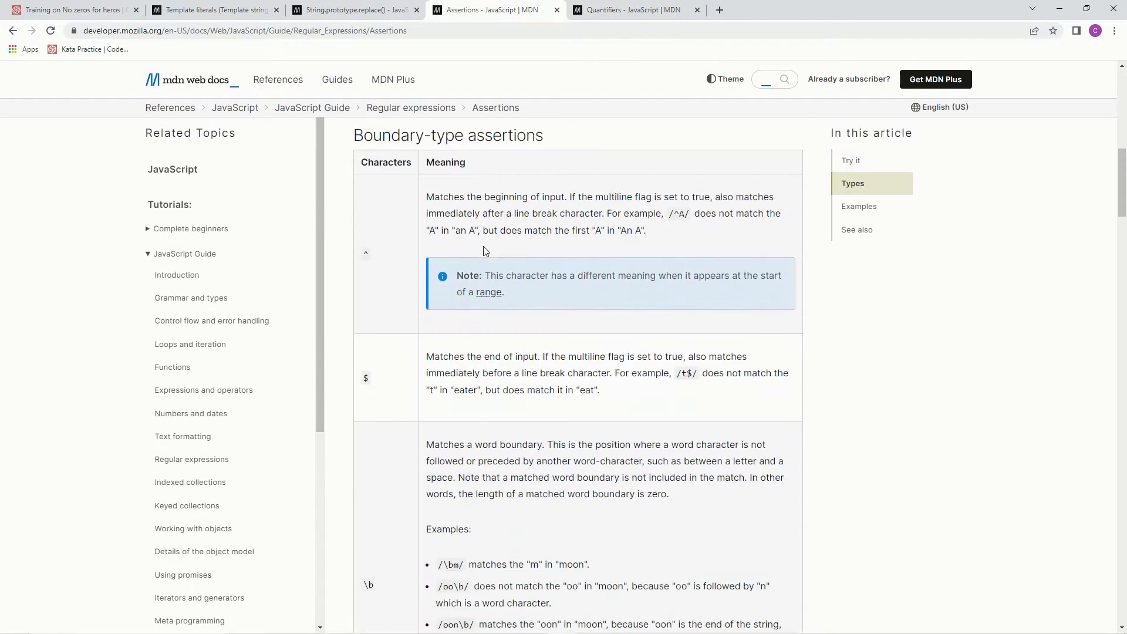
{"action": "scroll", "scroll_direction": "down", "scroll_amount": 3}
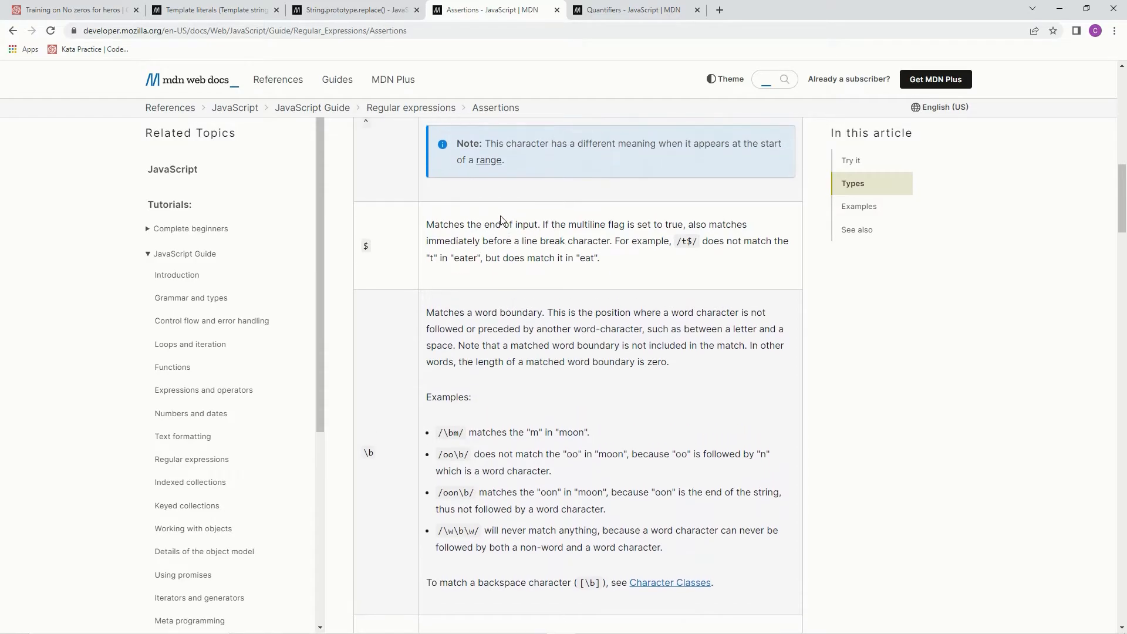
{"action": "mouse_move", "coordinate": [277, 17]}
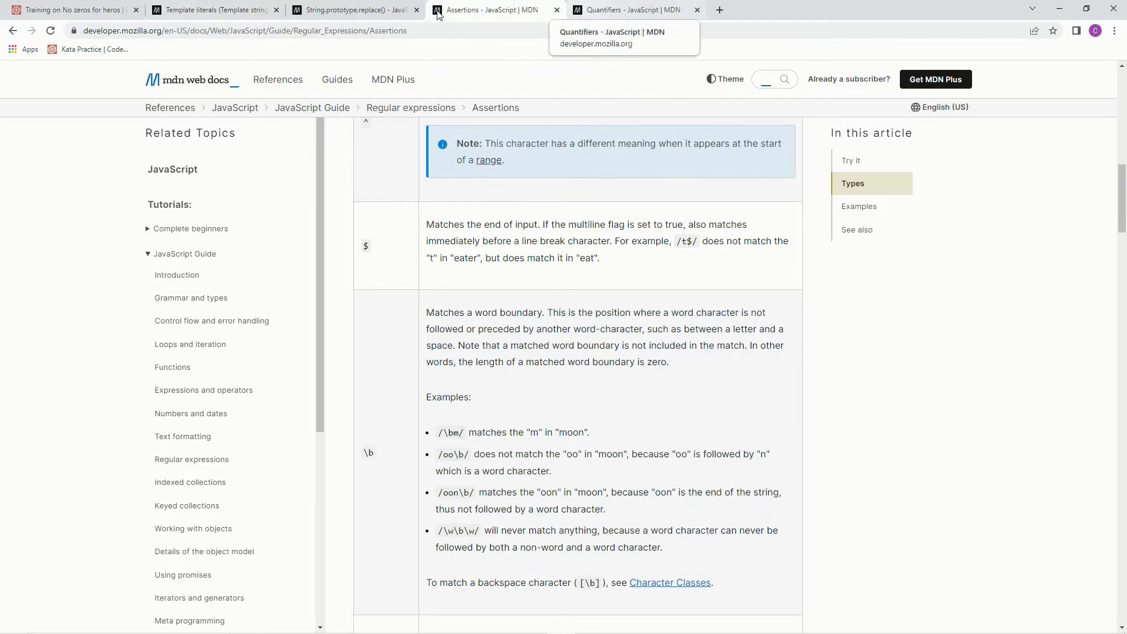
{"action": "left_click", "coordinate": [72, 9]}
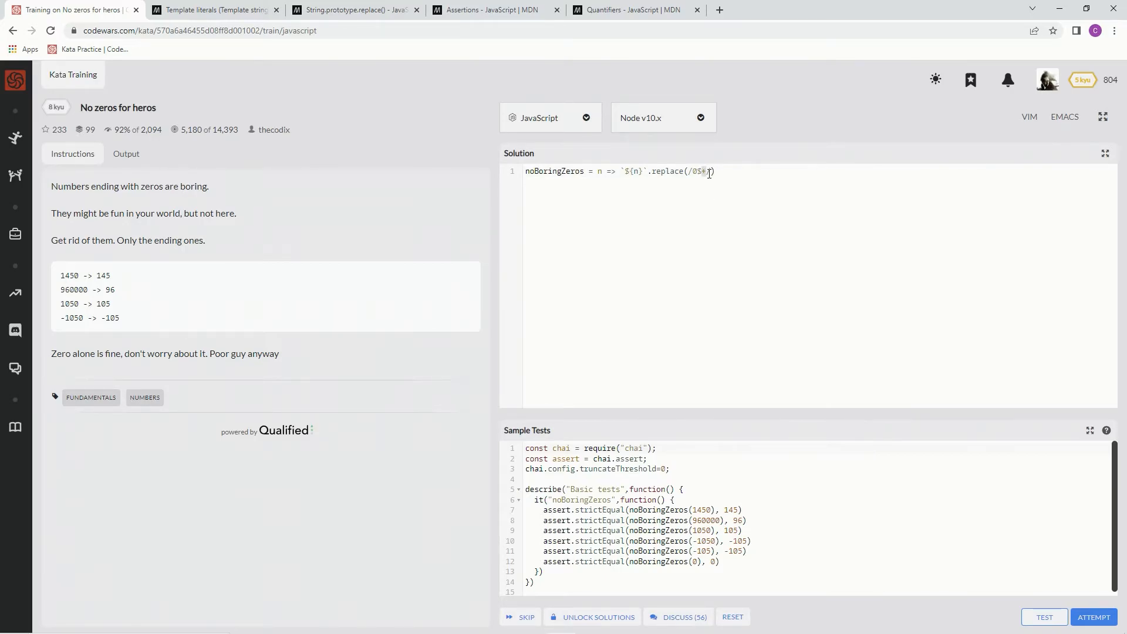
- Close the zeros regex with +/ and add a comma for the empty-string replacement argument
{"action": "type", "text": "+/"}
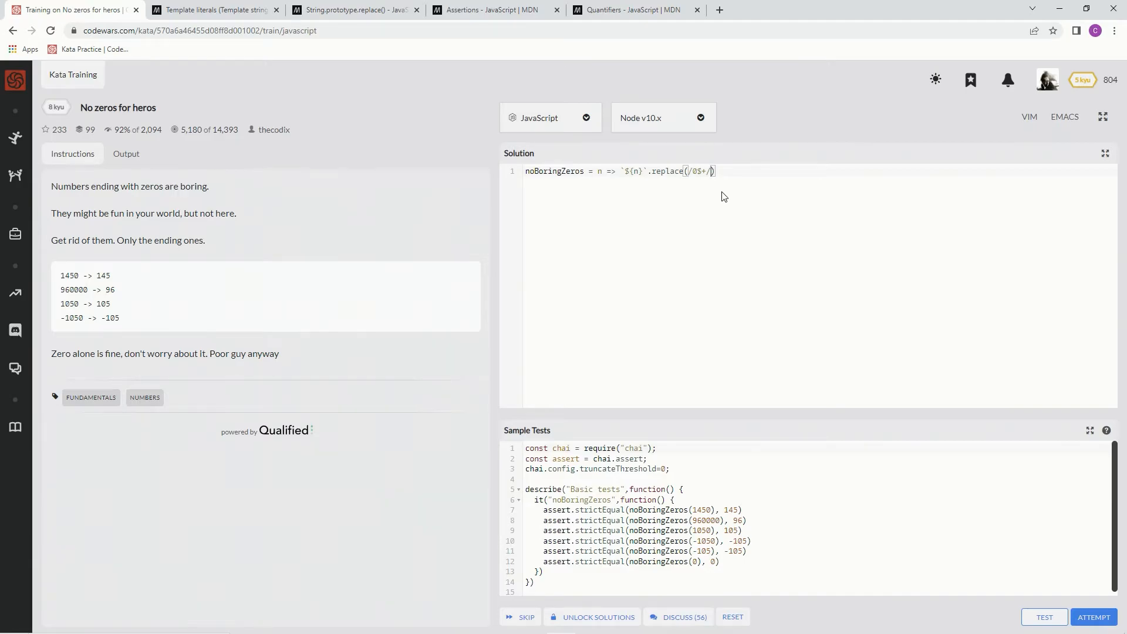
{"action": "type", "text": "g"}
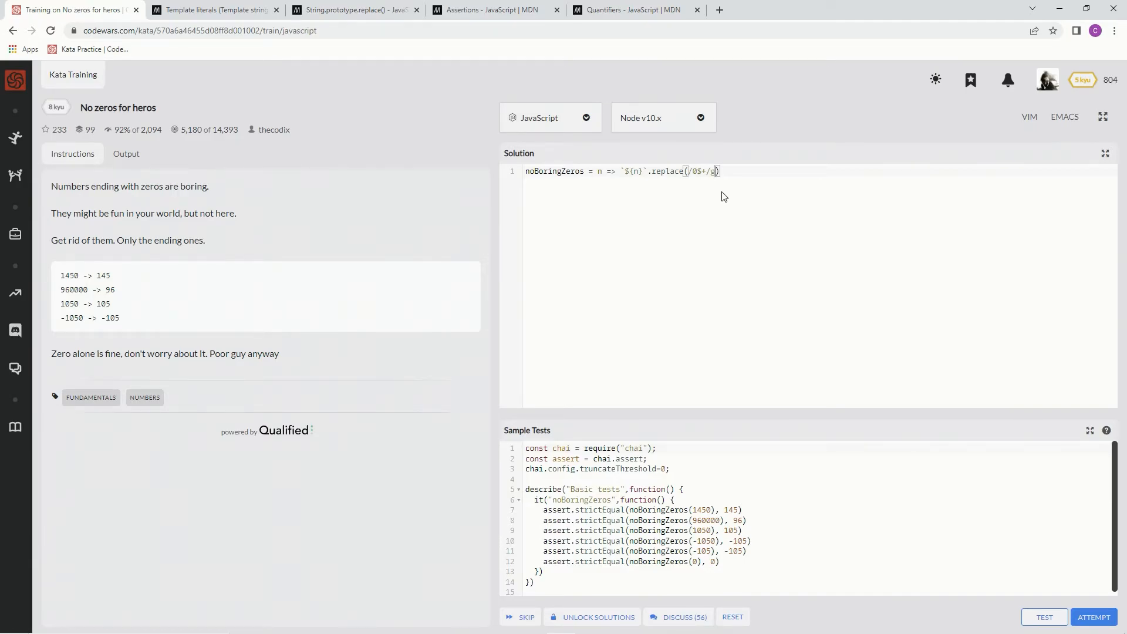
{"action": "type", "text": ","}
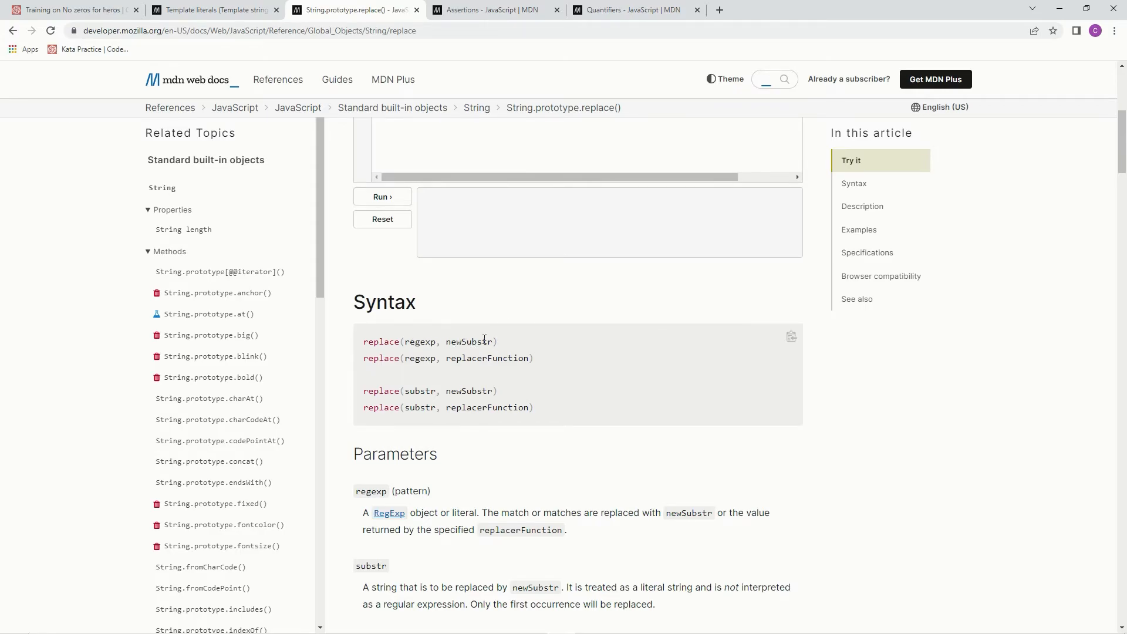
{"action": "left_click", "coordinate": [72, 9]}
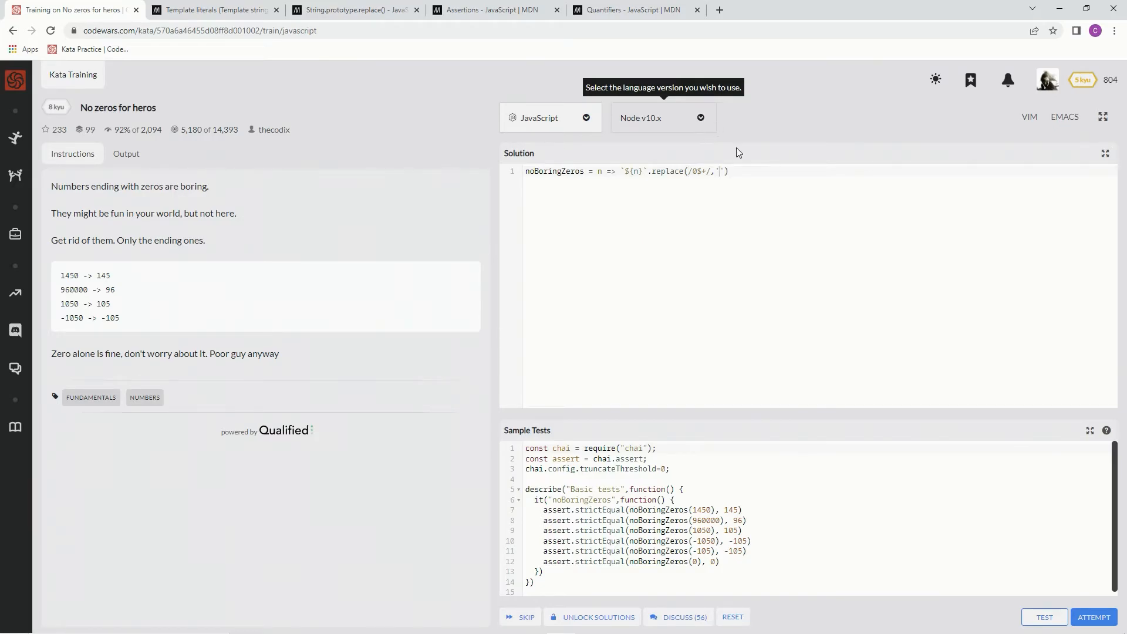
{"action": "mouse_move", "coordinate": [997, 502]}
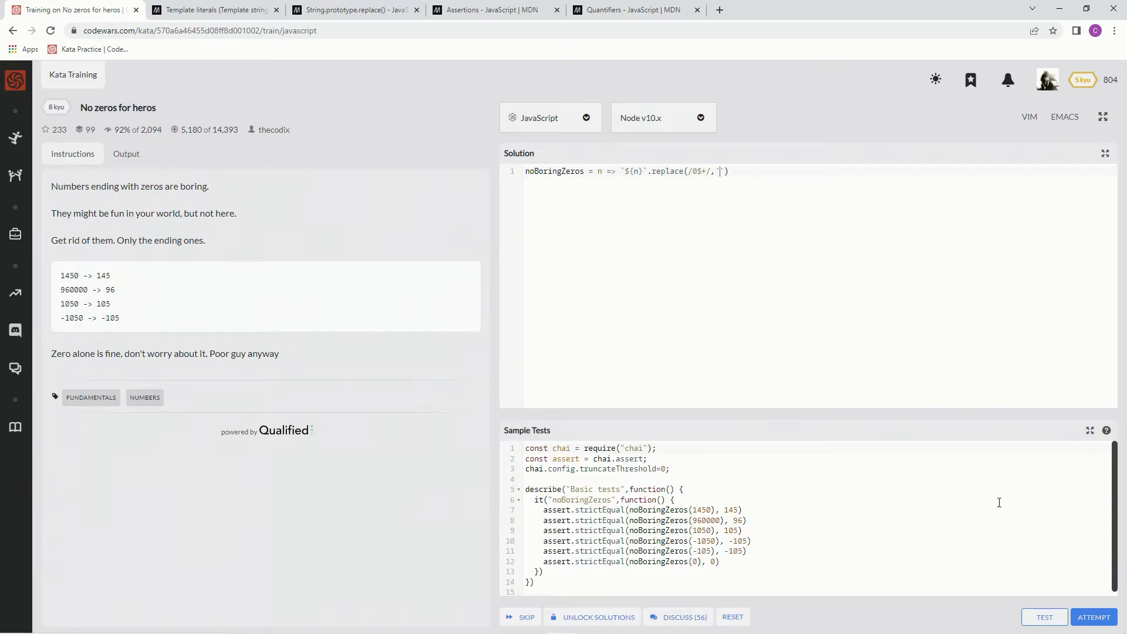
- Run the sample tests; they fail because '145' is expected to equal 145
{"action": "left_click", "coordinate": [1045, 616]}
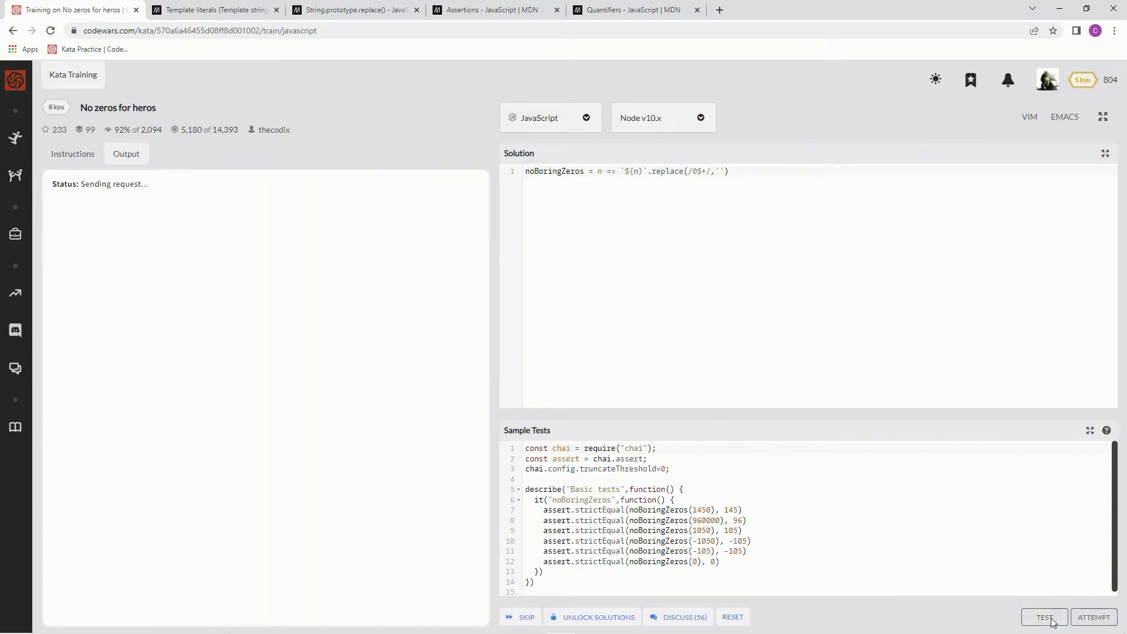
{"action": "left_click", "coordinate": [1043, 616]}
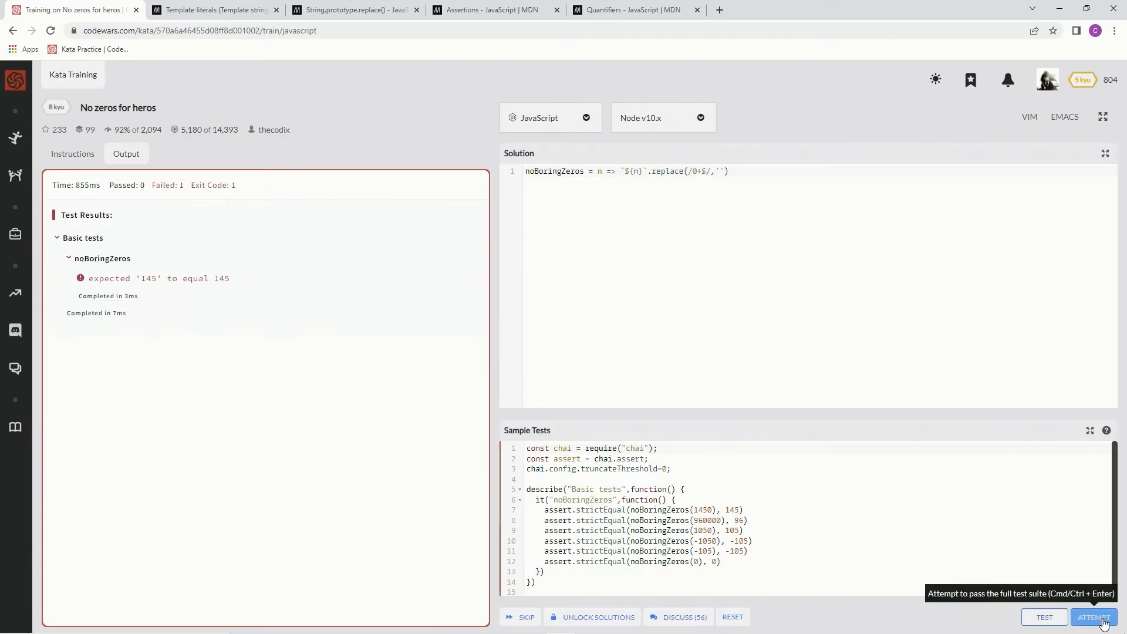
{"action": "mouse_move", "coordinate": [539, 59]}
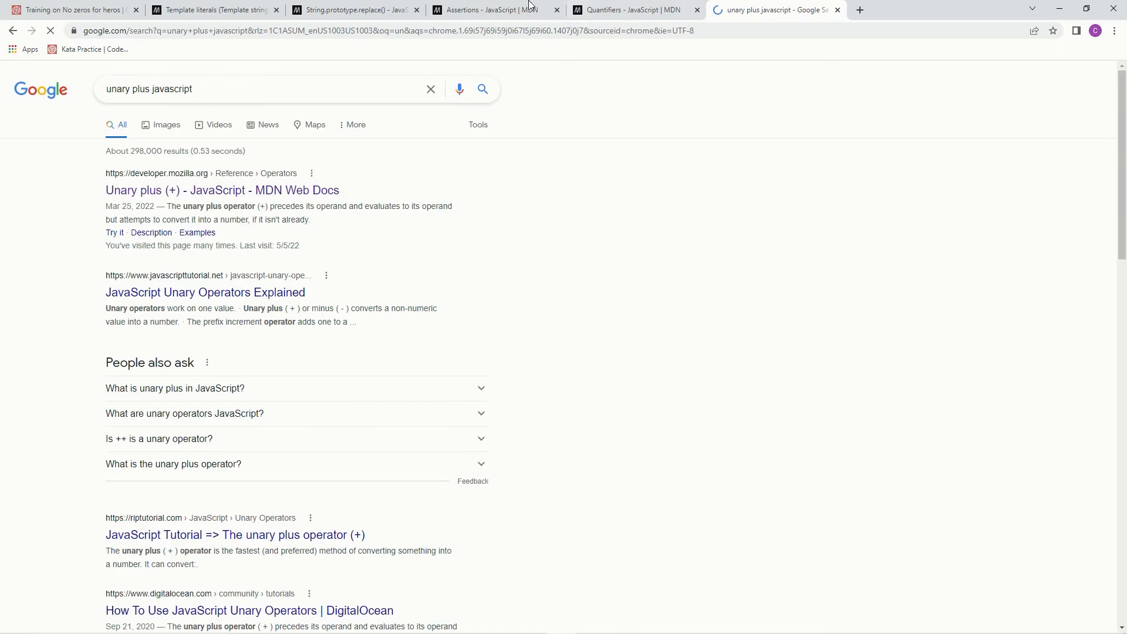
- Read MDN's Unary plus (+) article on converting values to numbers, then return to the kata
{"action": "left_click", "coordinate": [222, 190]}
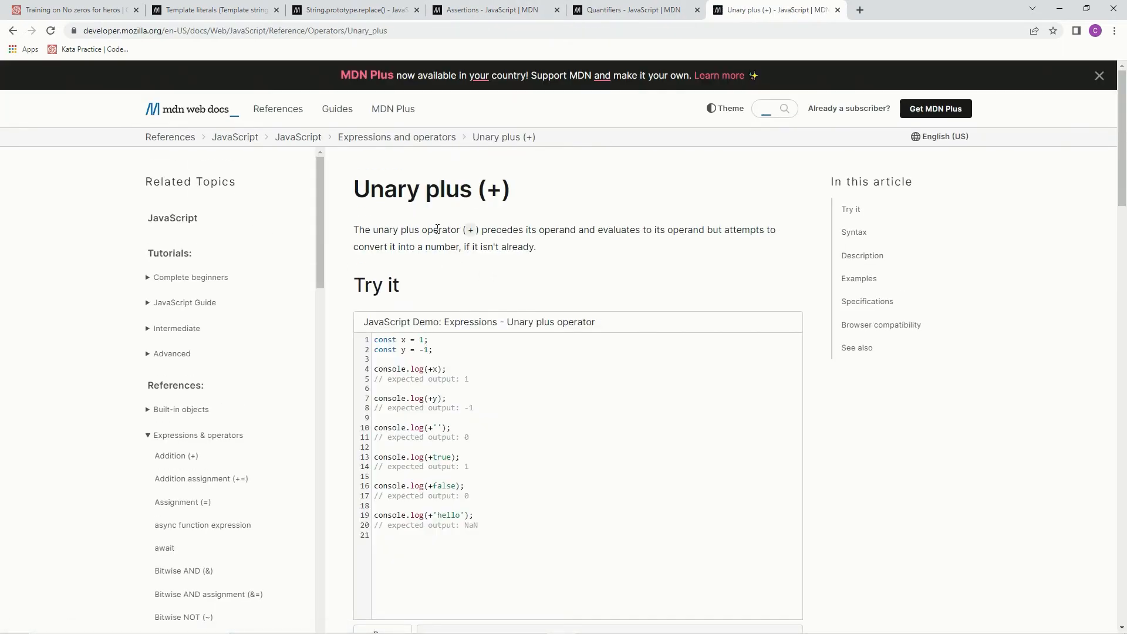
{"action": "mouse_move", "coordinate": [546, 235]}
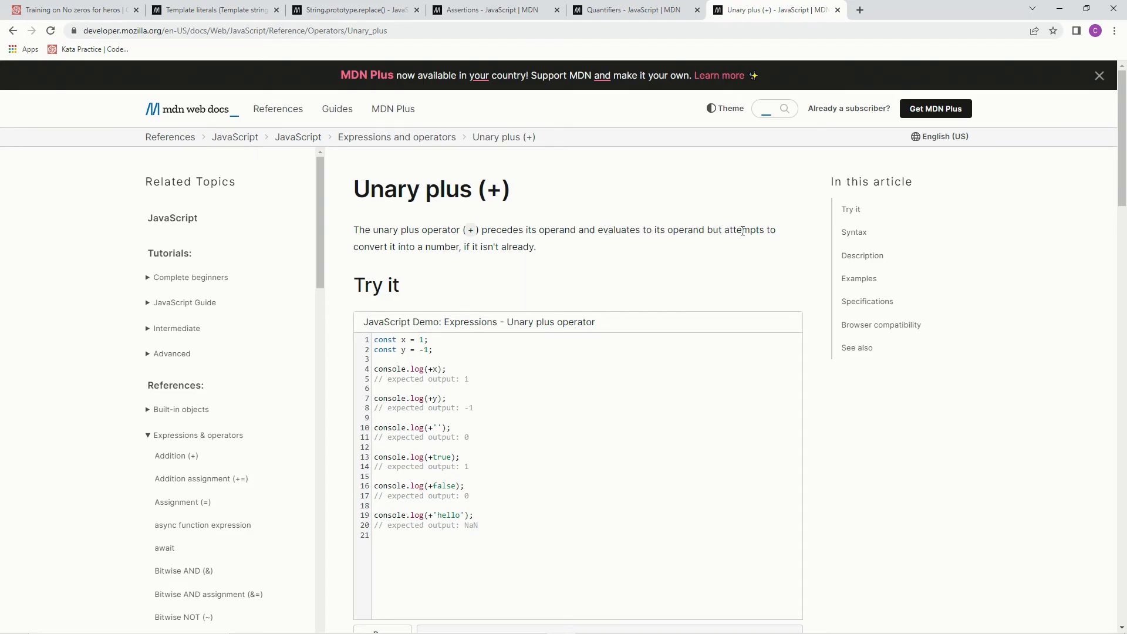
{"action": "mouse_move", "coordinate": [769, 246]}
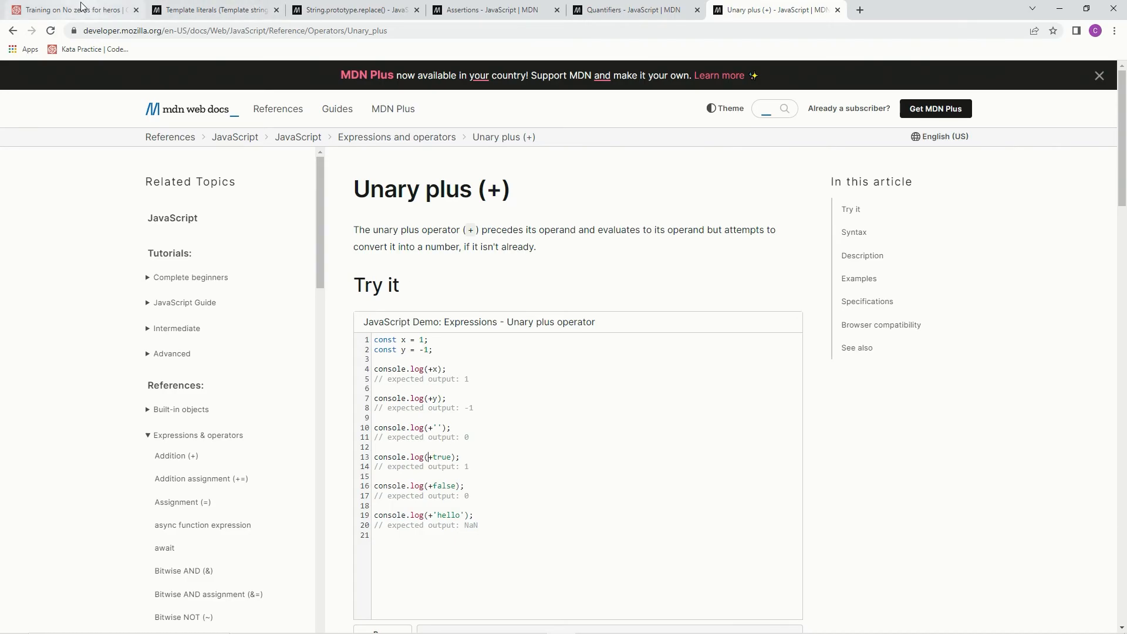
{"action": "left_click", "coordinate": [71, 9]}
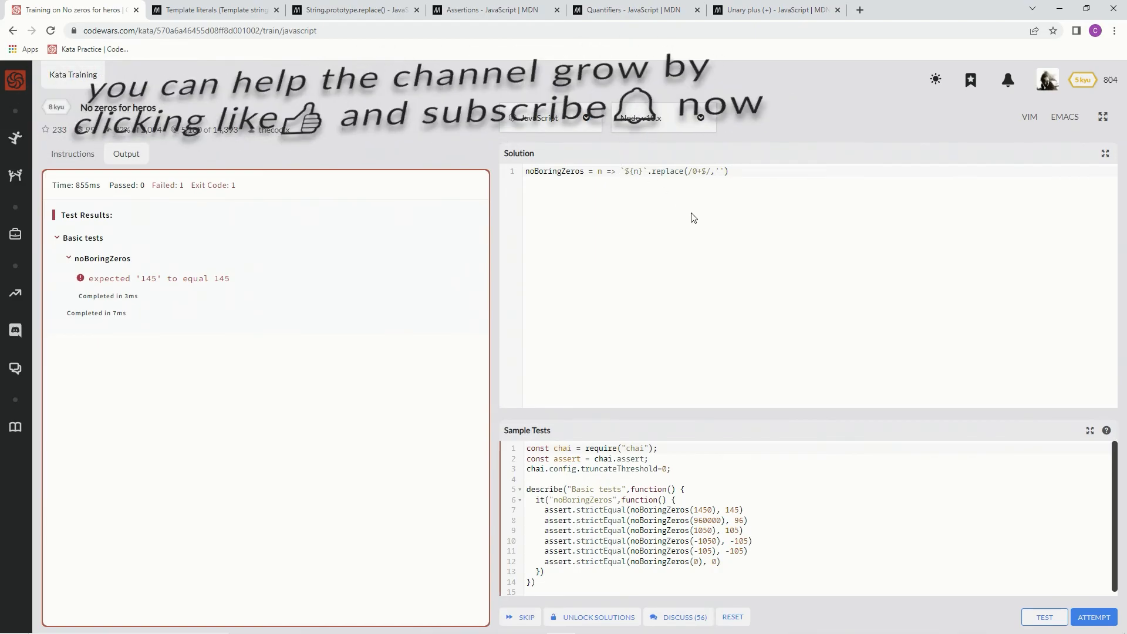
- Prefix the template literal with unary +, pass sample and full tests, and submit the solution
{"action": "type", "text": "+"}
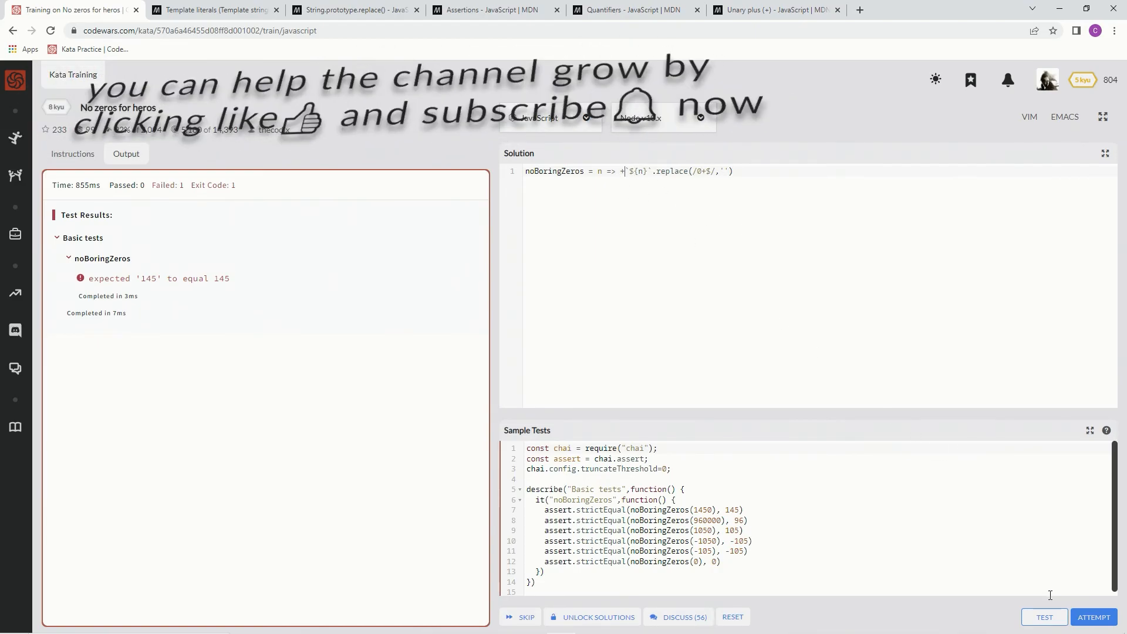
{"action": "left_click", "coordinate": [1044, 616]}
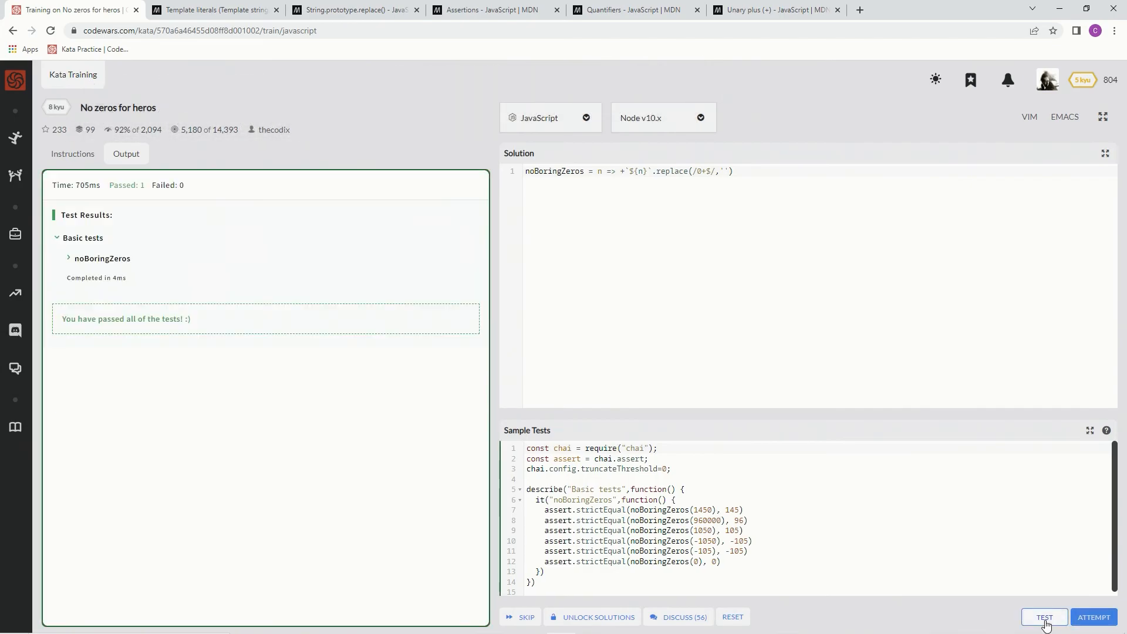
{"action": "left_click", "coordinate": [1092, 620]}
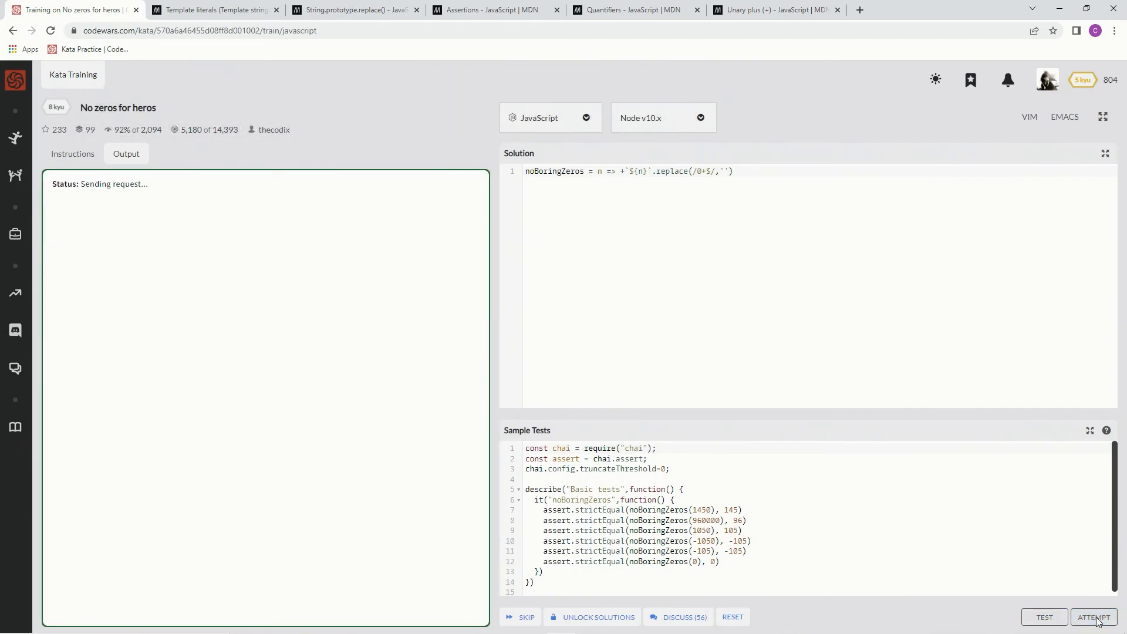
{"action": "left_click", "coordinate": [1093, 616]}
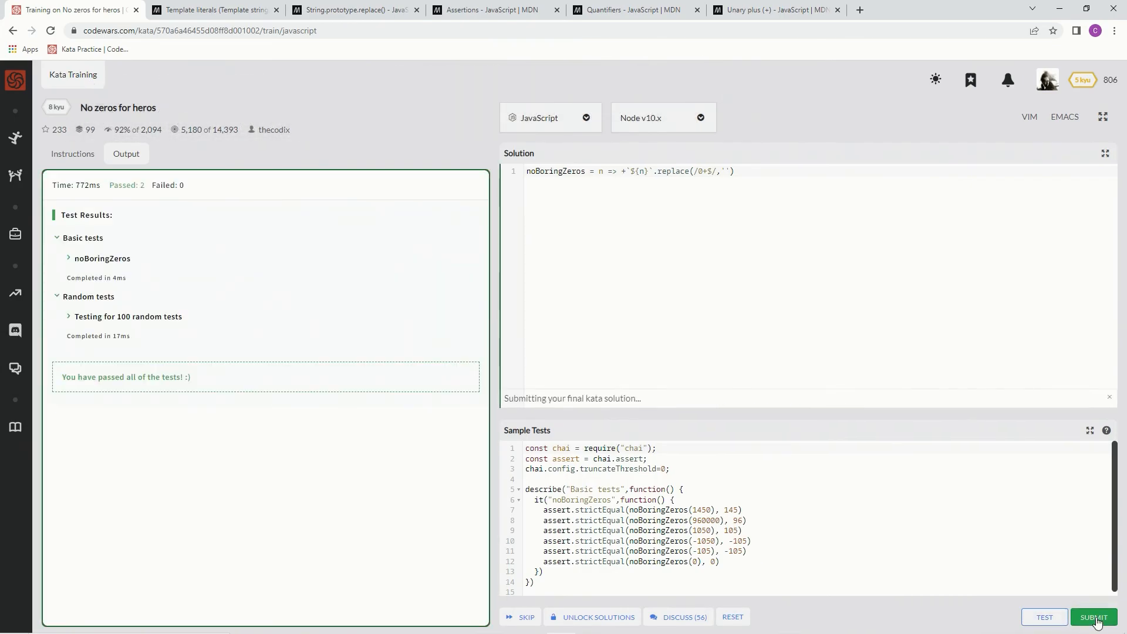
{"action": "left_click", "coordinate": [1093, 616]}
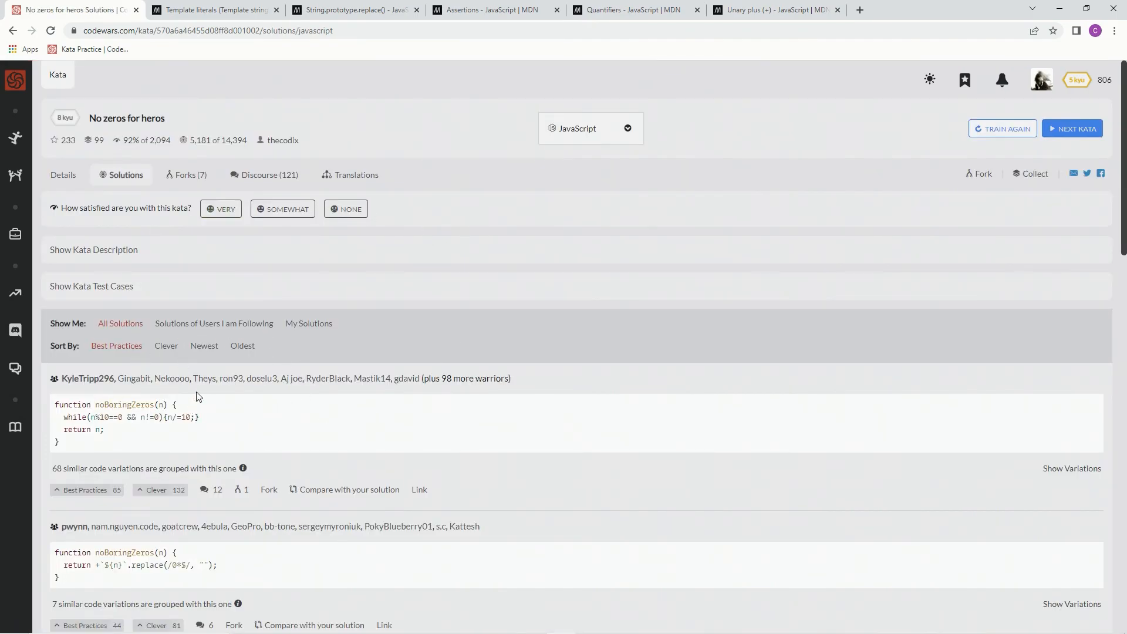
- Filter the solutions to My Solutions and rate the kata Very satisfying
{"action": "left_click", "coordinate": [308, 323]}
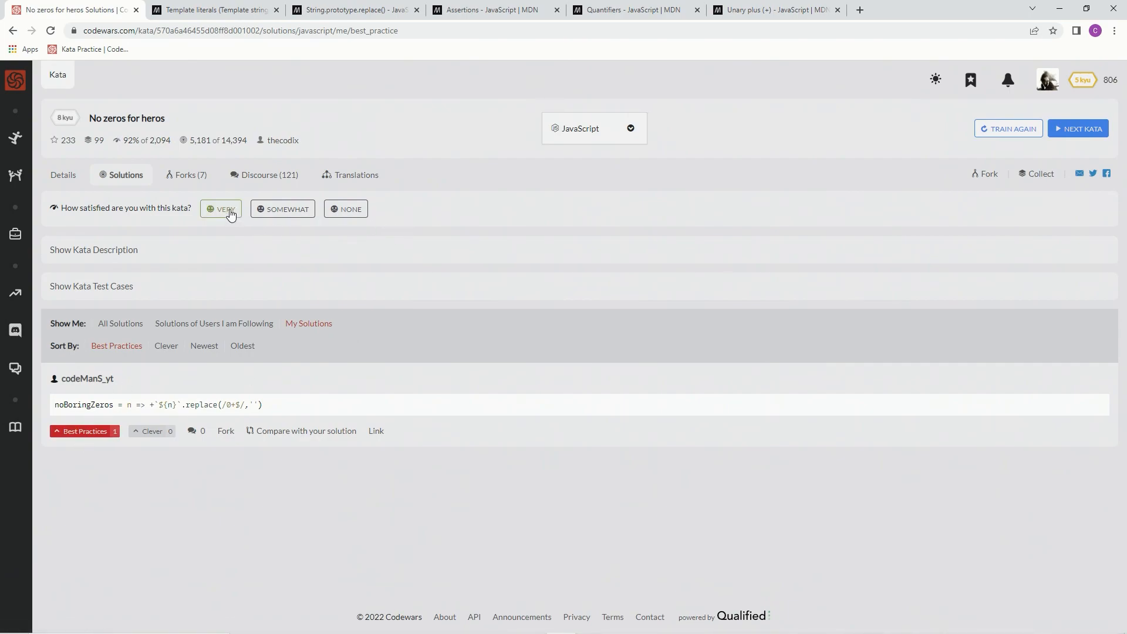
{"action": "left_click", "coordinate": [224, 208]}
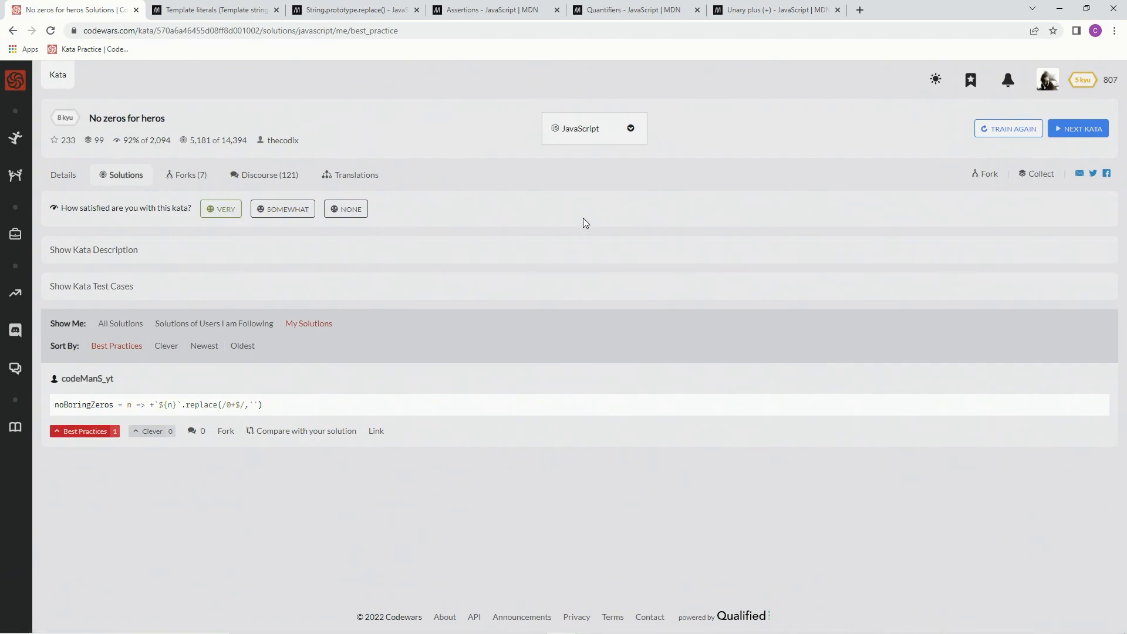